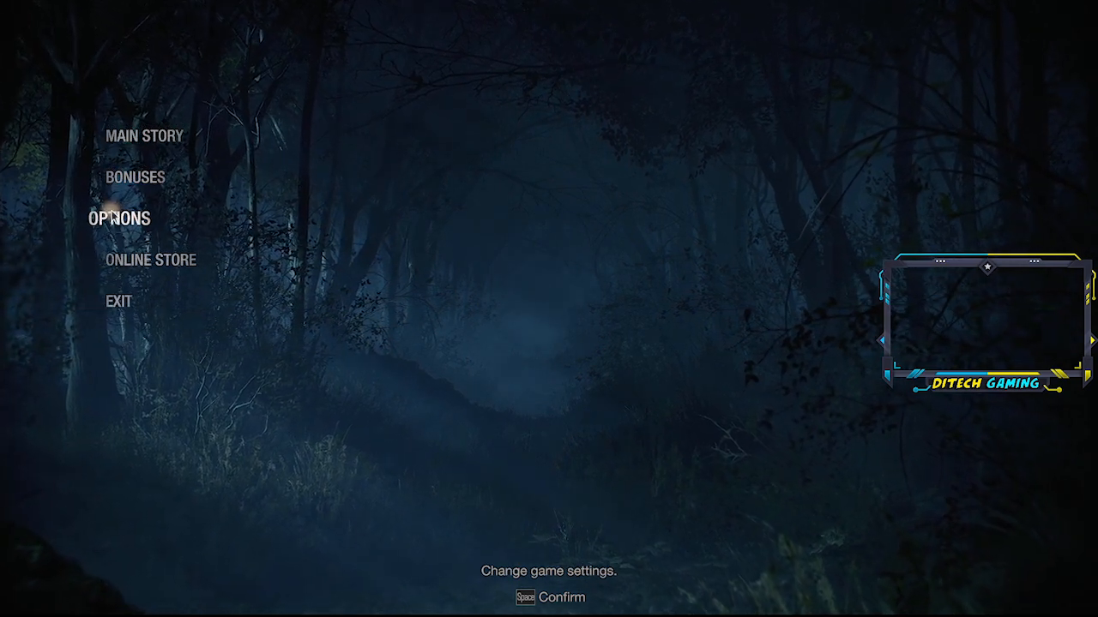
Lower Volumetric Lighting from Mid to Low and review the graphics options down to Terrain.
left_click(120, 218)
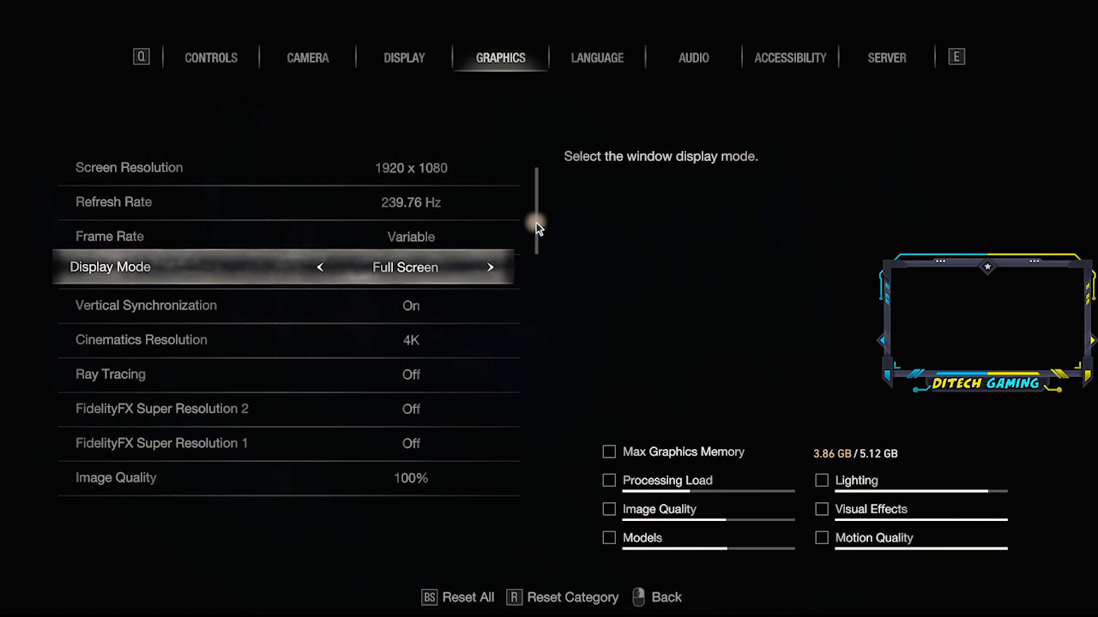
scroll("down", 3)
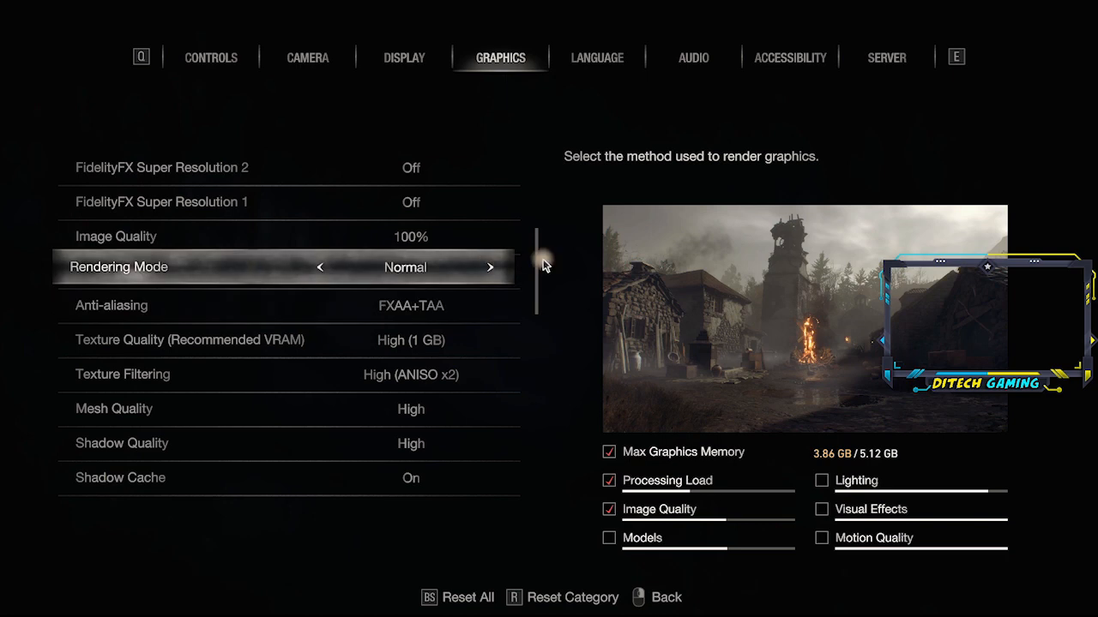
scroll("down", 3)
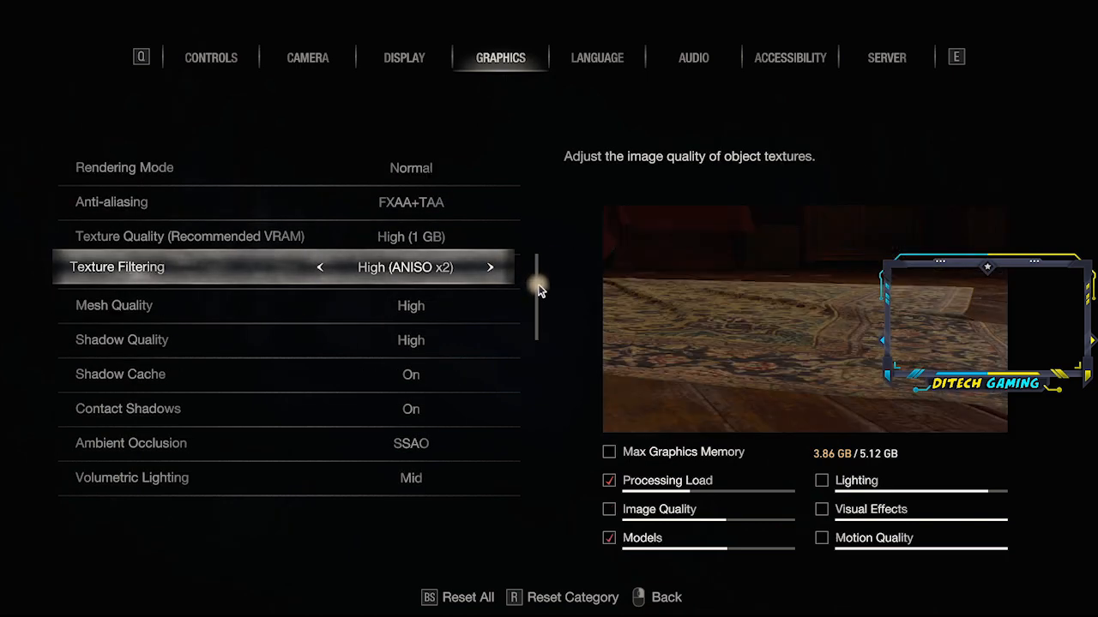
scroll("down", 3)
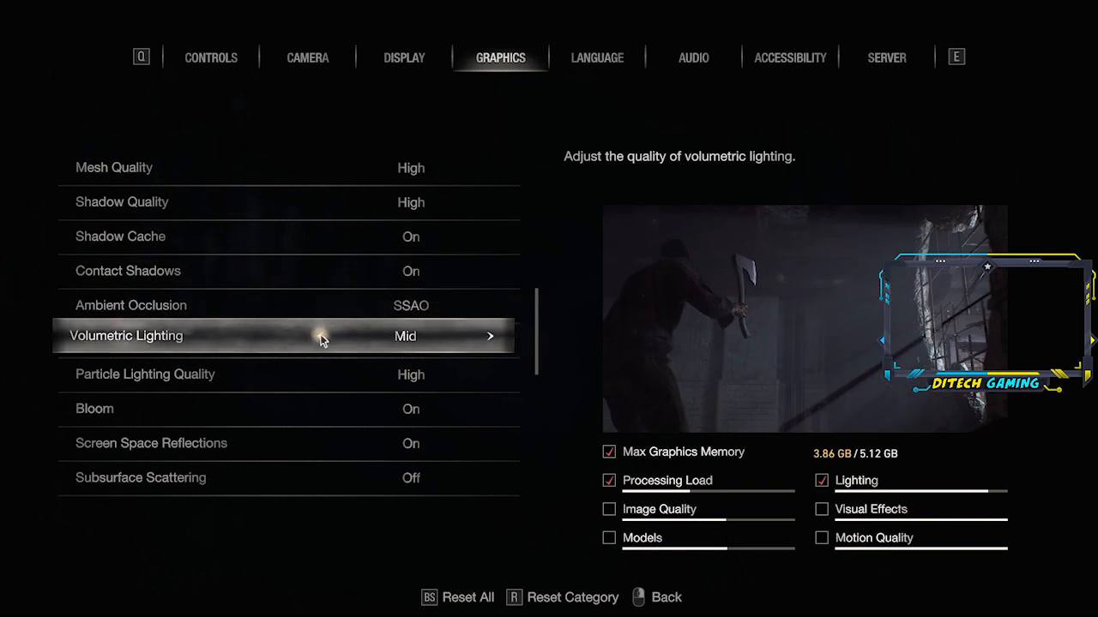
scroll("down", 3)
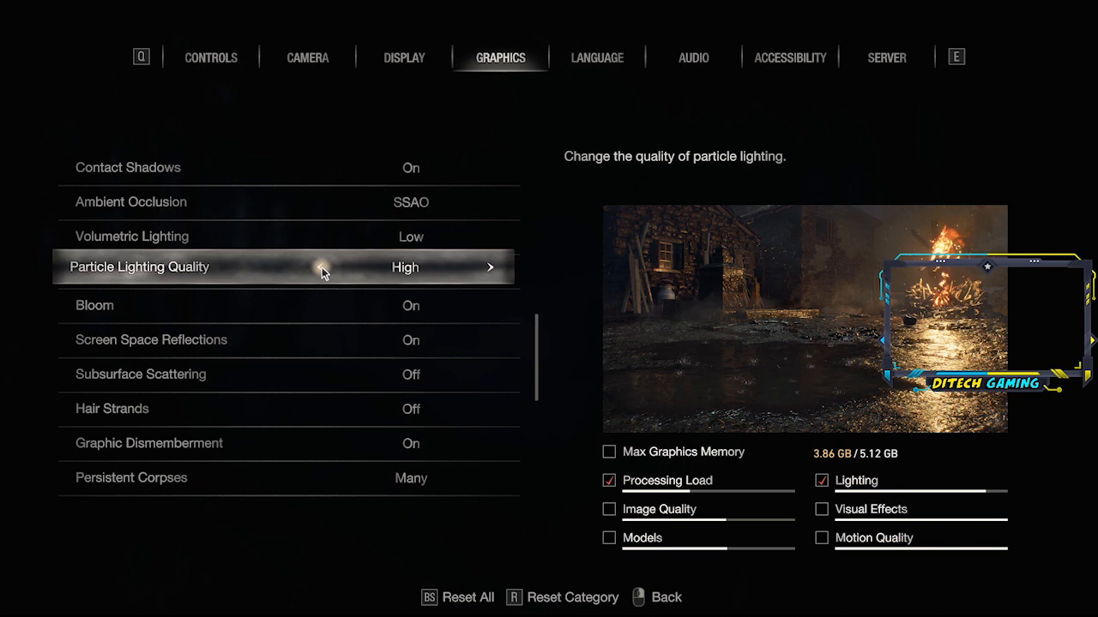
left_click(320, 266)
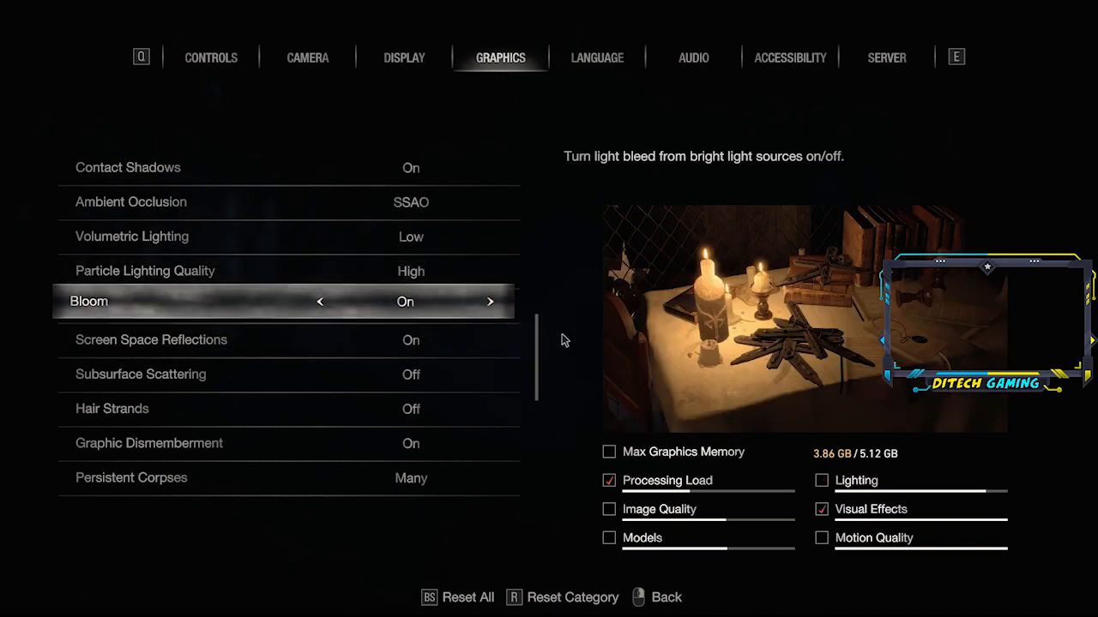
scroll("down", 3)
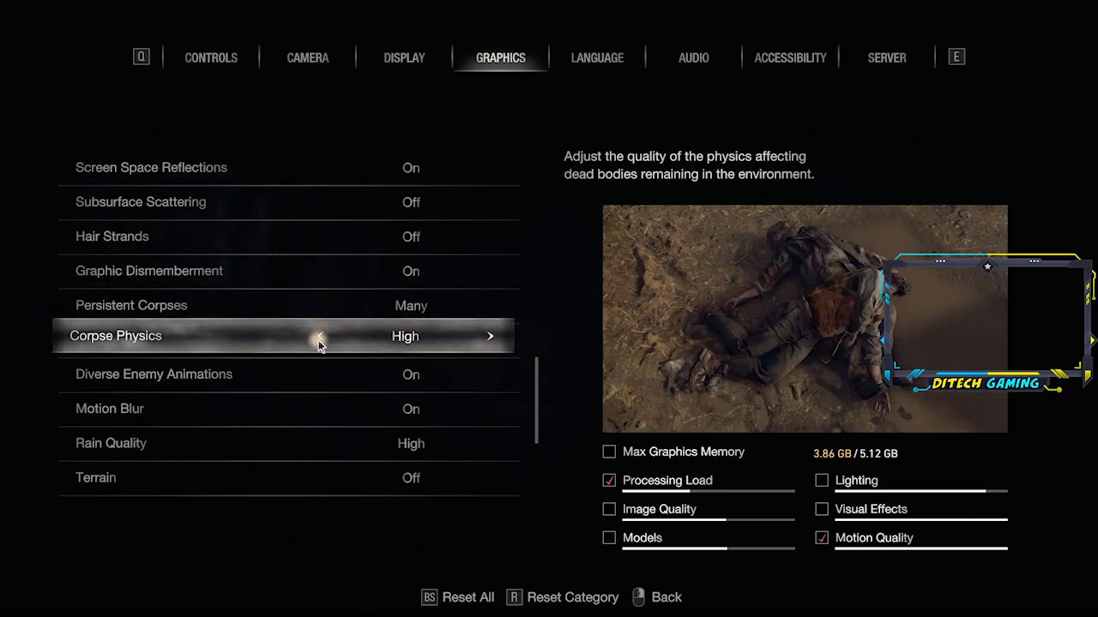
left_click(12, 607)
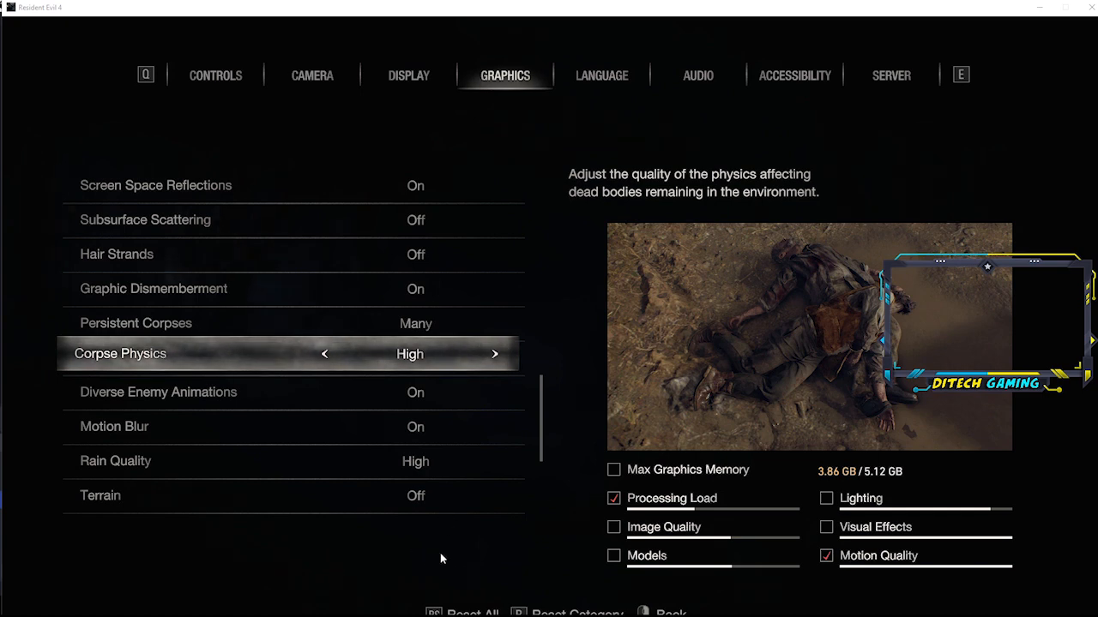
Check GPU 0 load (about 80% on the RTX 3060) in Task Manager, then minimize it.
left_click(9, 607)
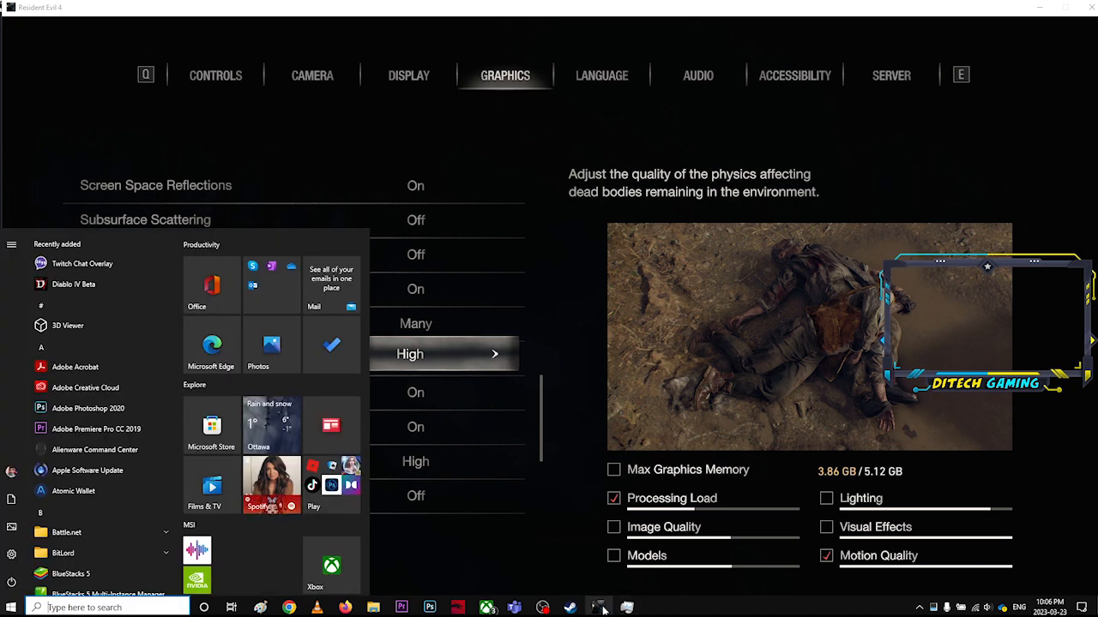
left_click(598, 607)
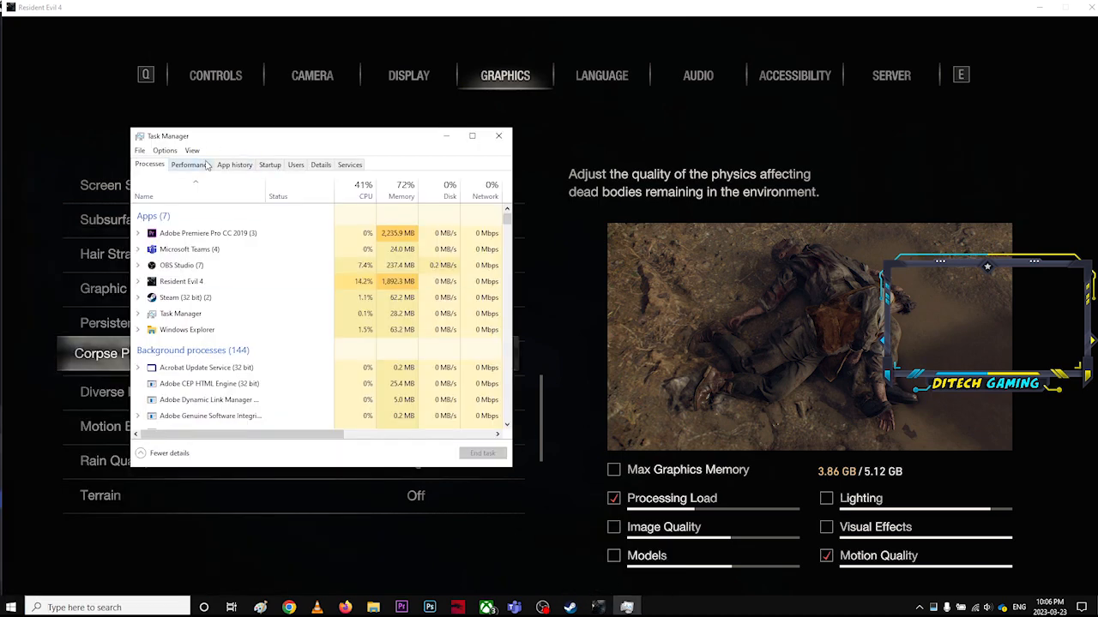
left_click(190, 163)
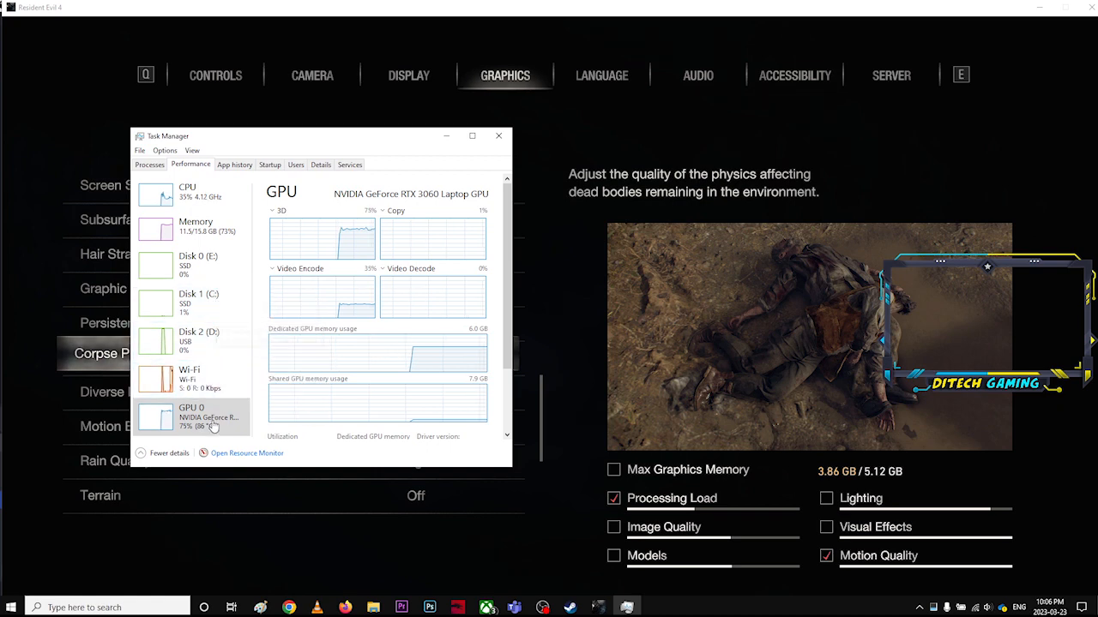
mouse_move(444, 161)
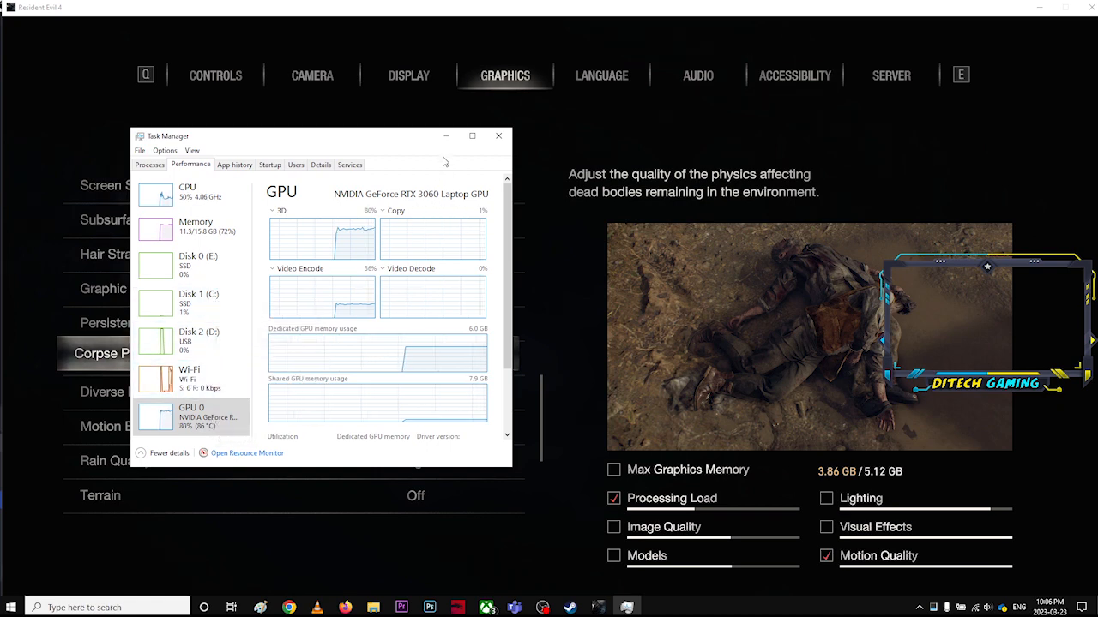
mouse_move(446, 136)
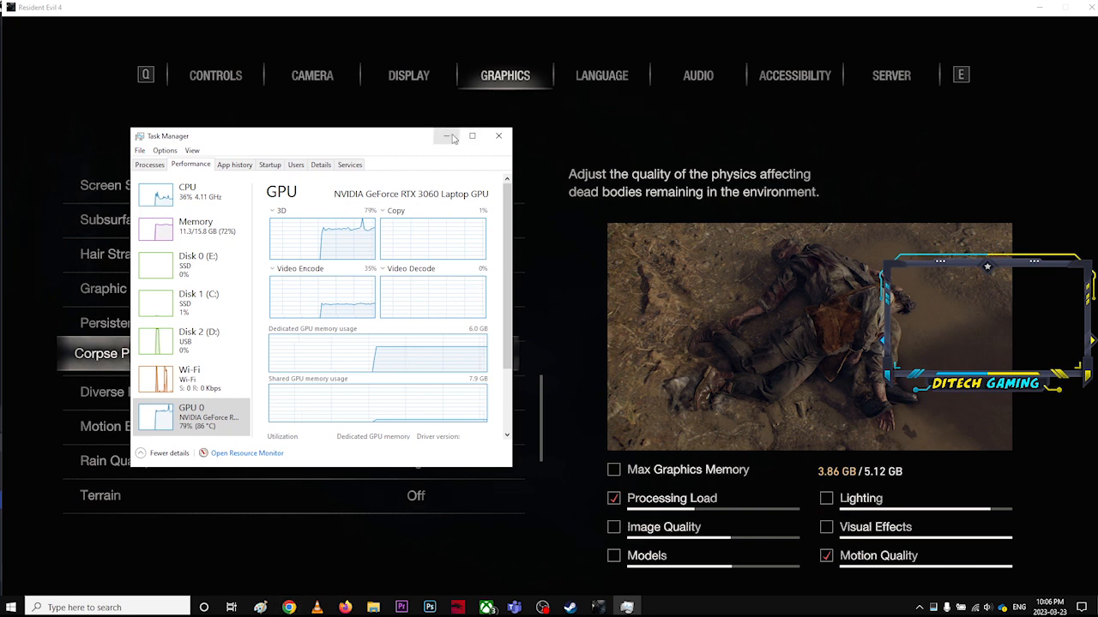
left_click(498, 135)
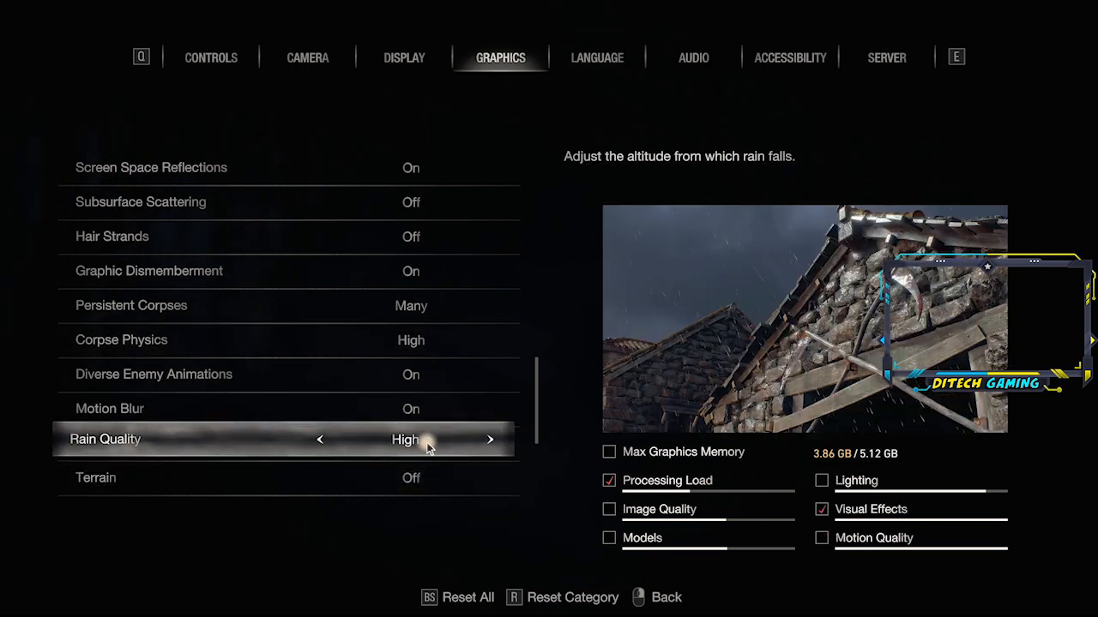
Set Rain Quality and Resource-Intense Effects Quality to Low, then show the Display settings.
left_click(319, 440)
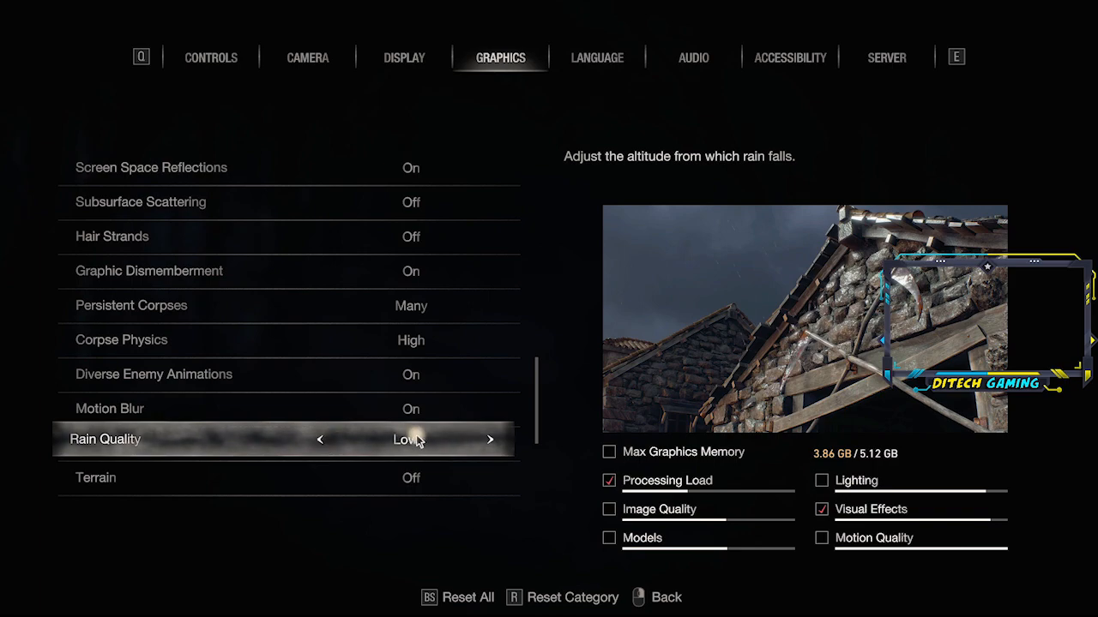
scroll("down", 3)
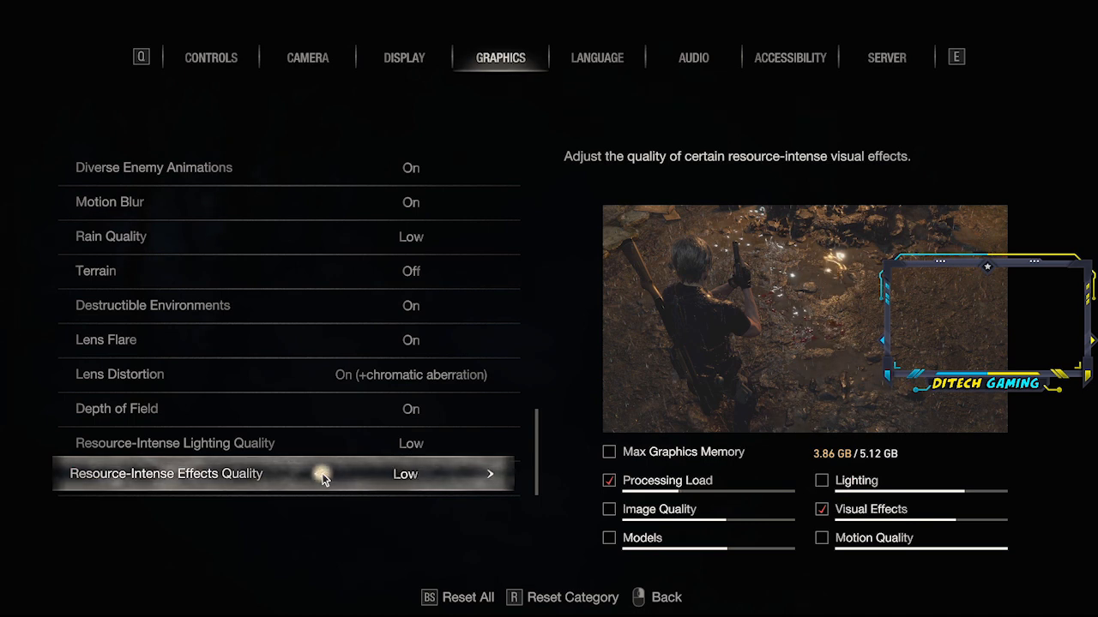
left_click(490, 473)
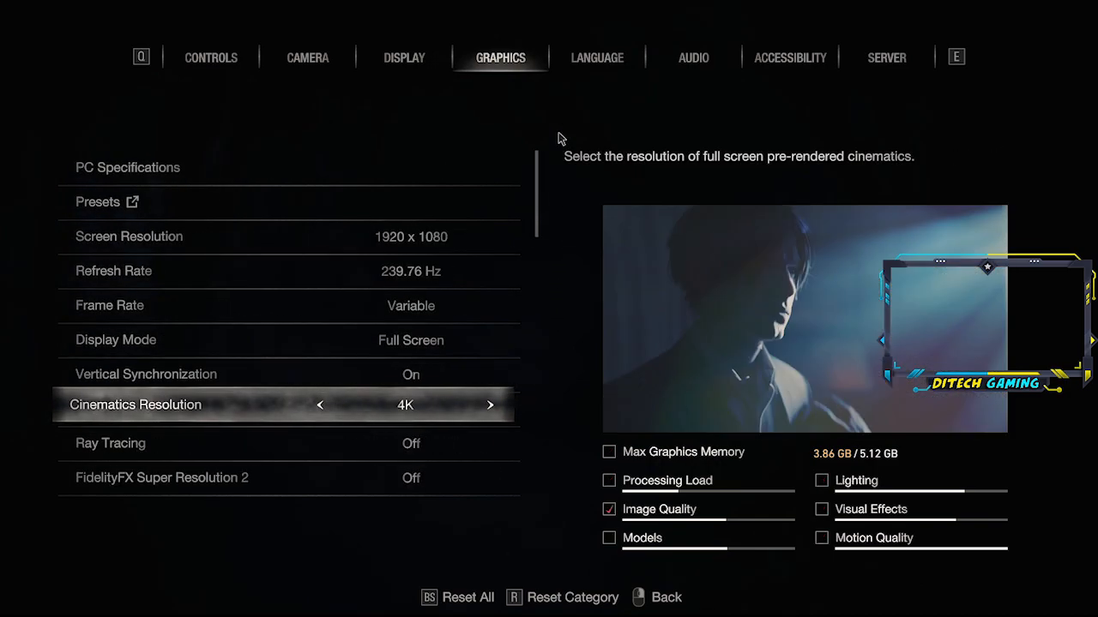
left_click(404, 58)
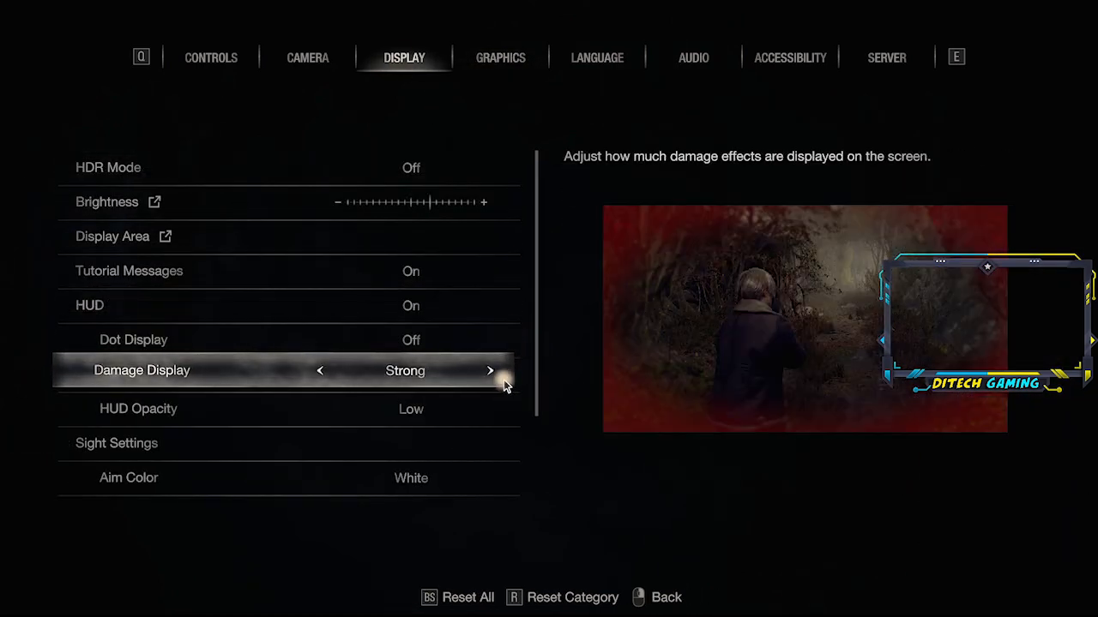
Change Damage Display from Strong to Weak.
left_click(320, 371)
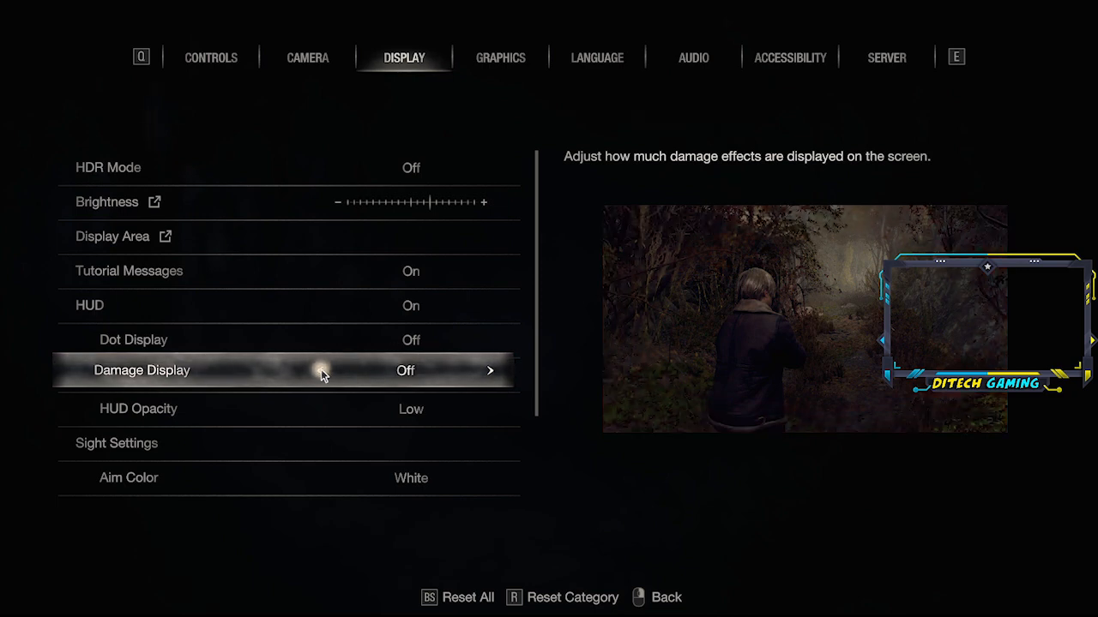
left_click(489, 370)
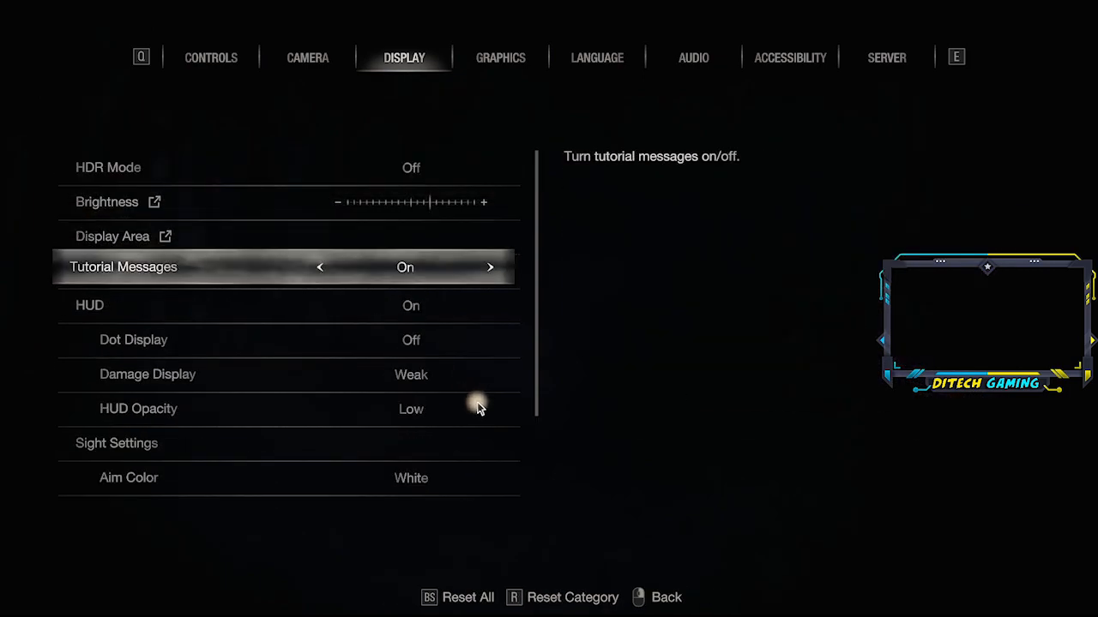
scroll("down", 3)
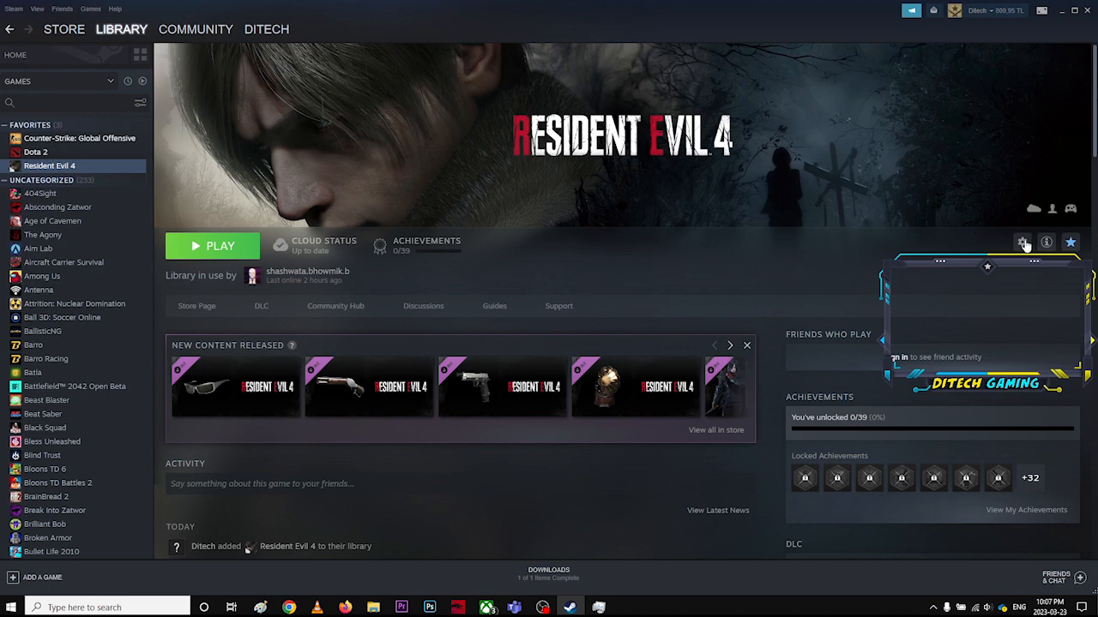
mouse_move(957, 234)
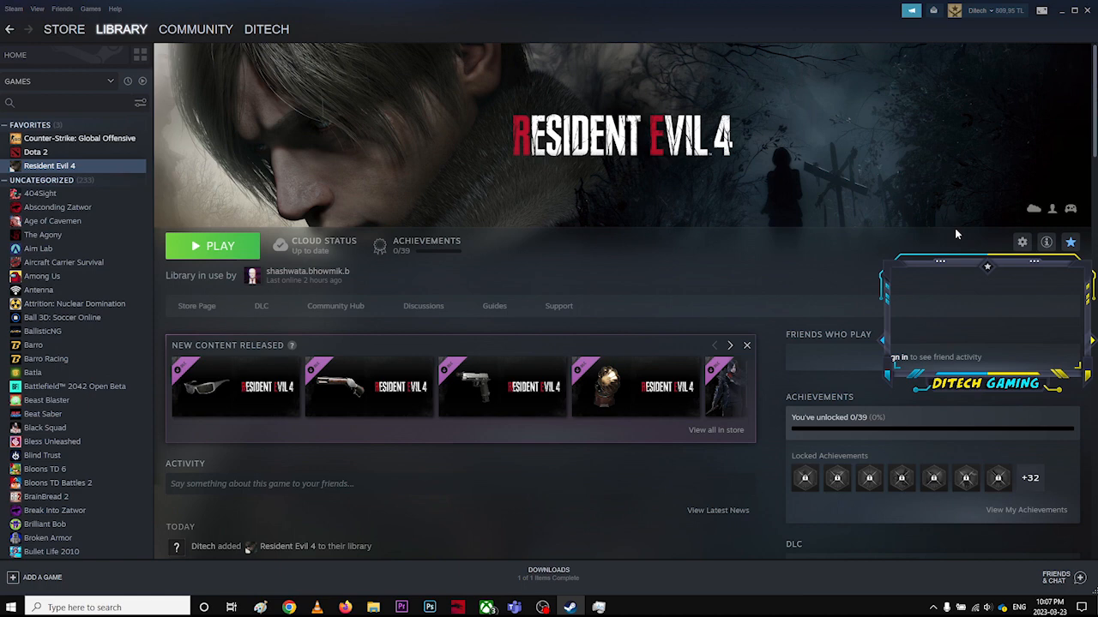
mouse_move(739, 276)
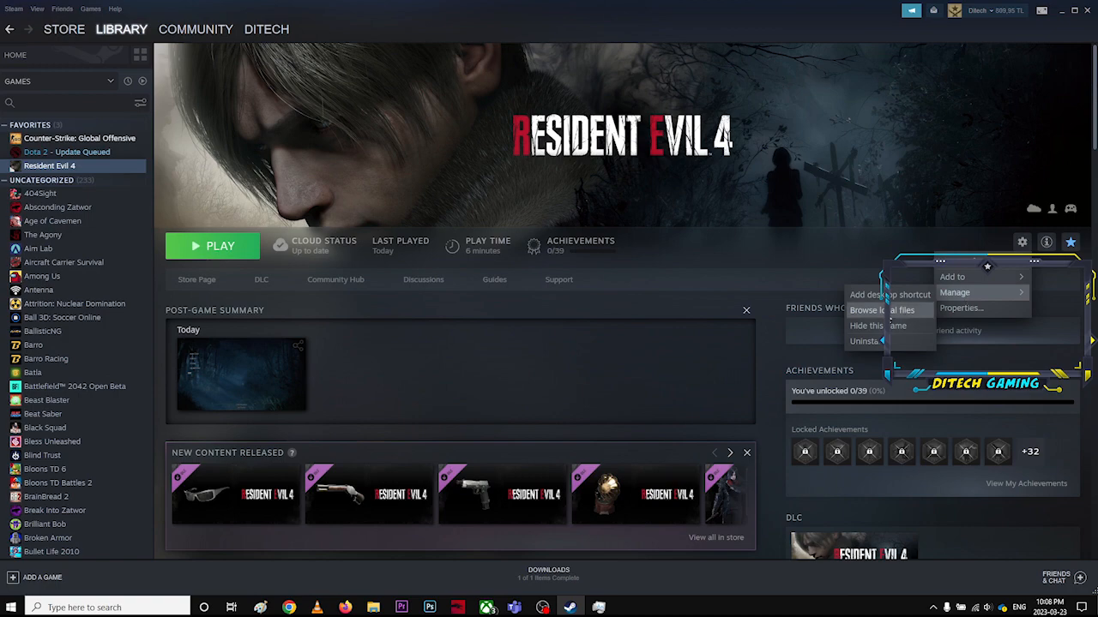
Browse Resident Evil 4's local installation files from Steam's Manage menu.
left_click(879, 309)
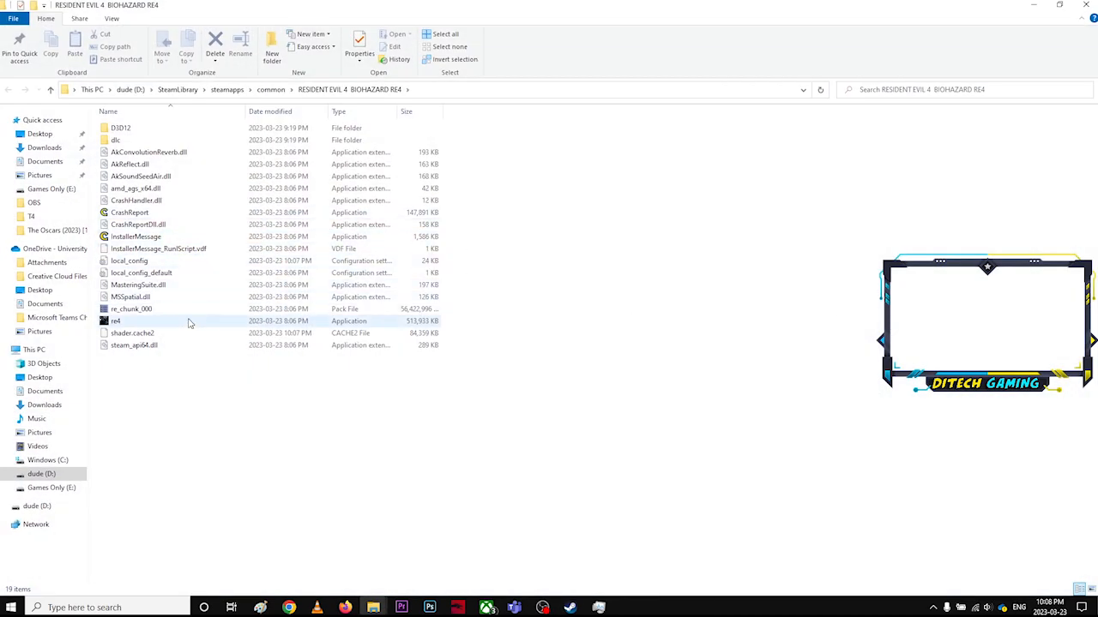
Disable fullscreen optimizations for re4.exe in its Compatibility properties and confirm.
right_click(116, 321)
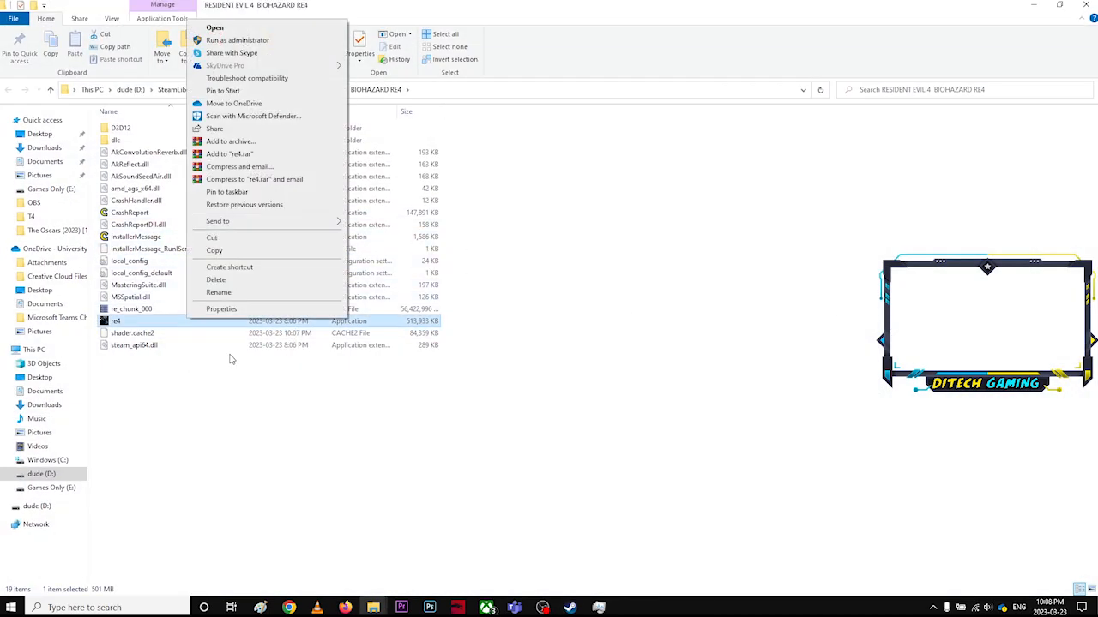
left_click(222, 309)
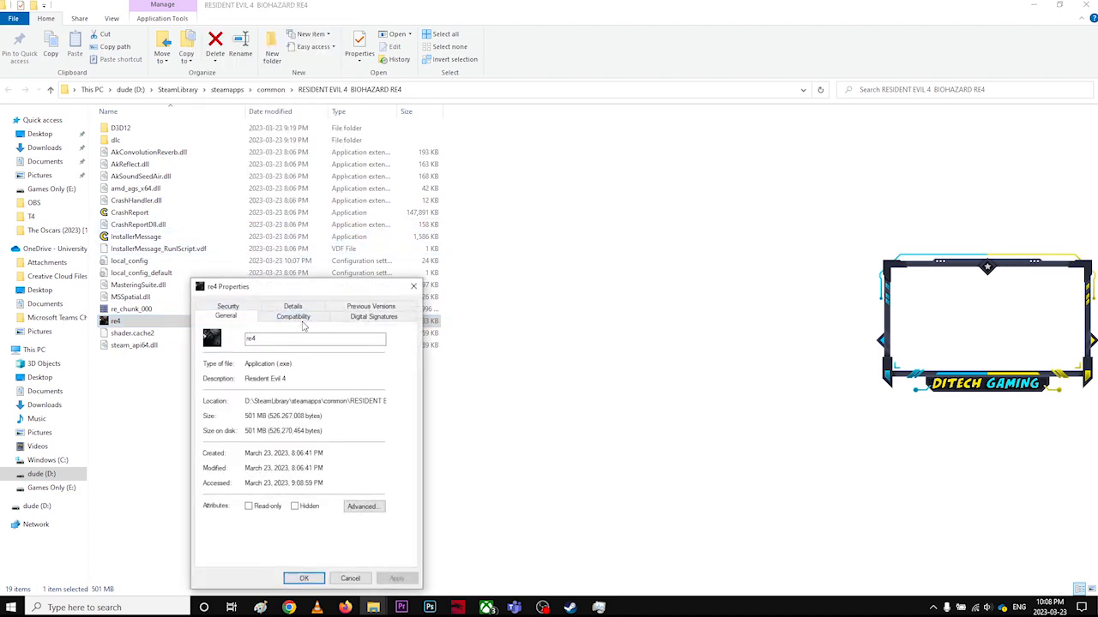
left_click(293, 316)
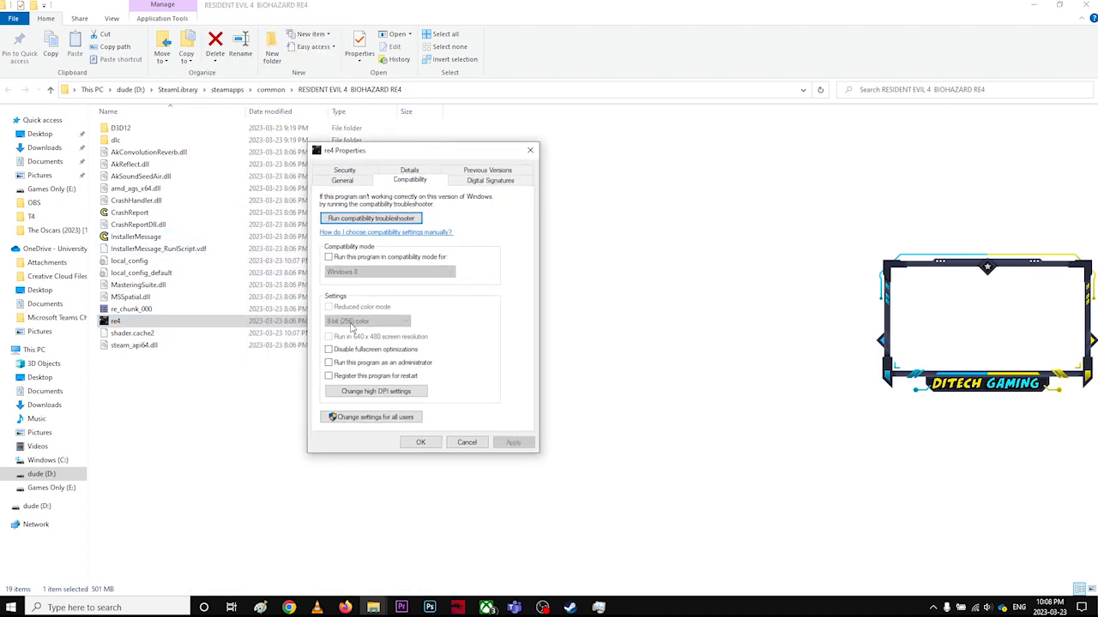
left_click(329, 350)
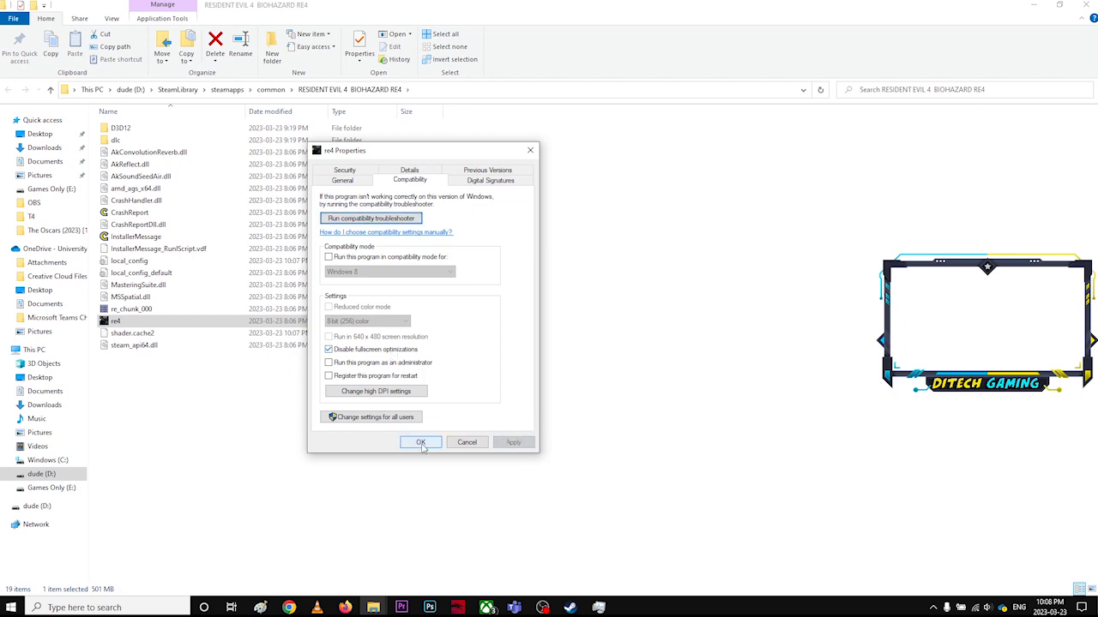
left_click(420, 443)
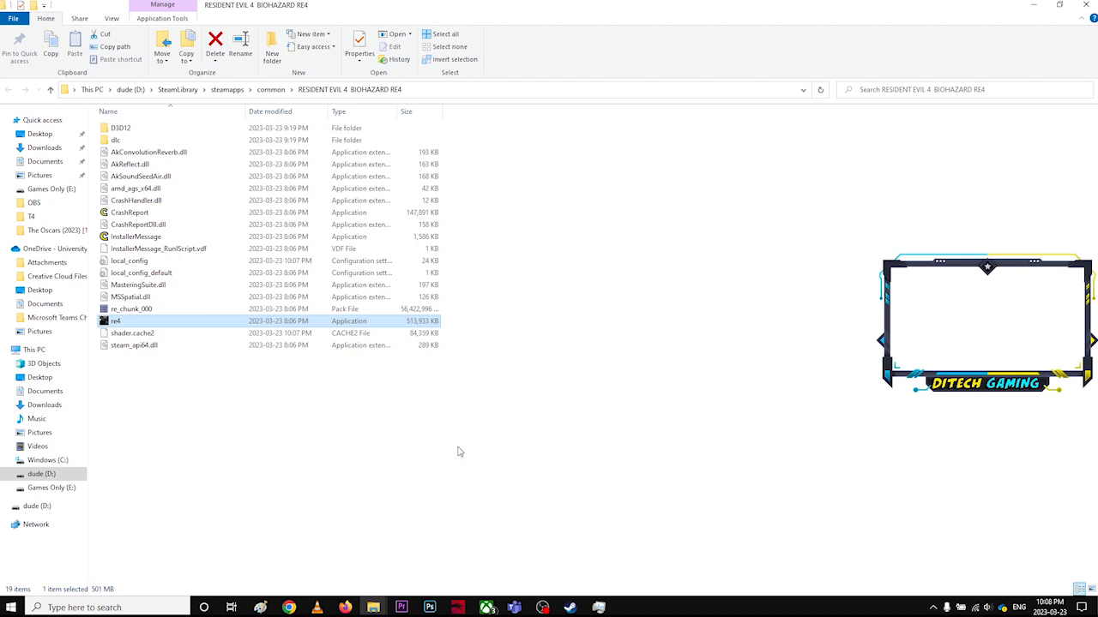
mouse_move(360, 480)
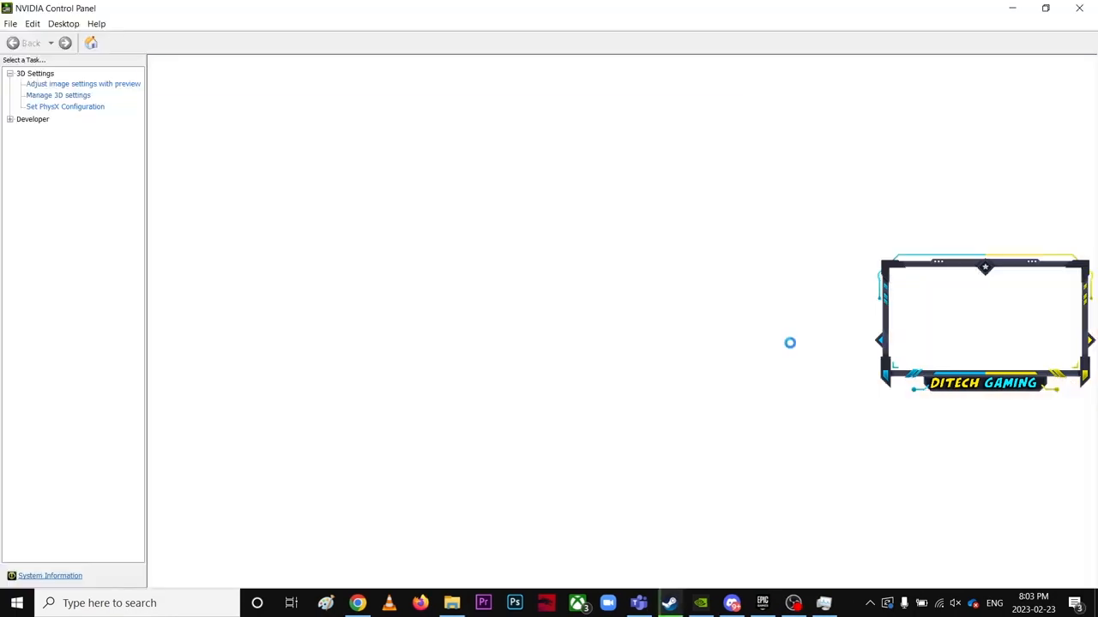
Review the PhysX processor options, keeping Auto-select (recommended).
left_click(65, 106)
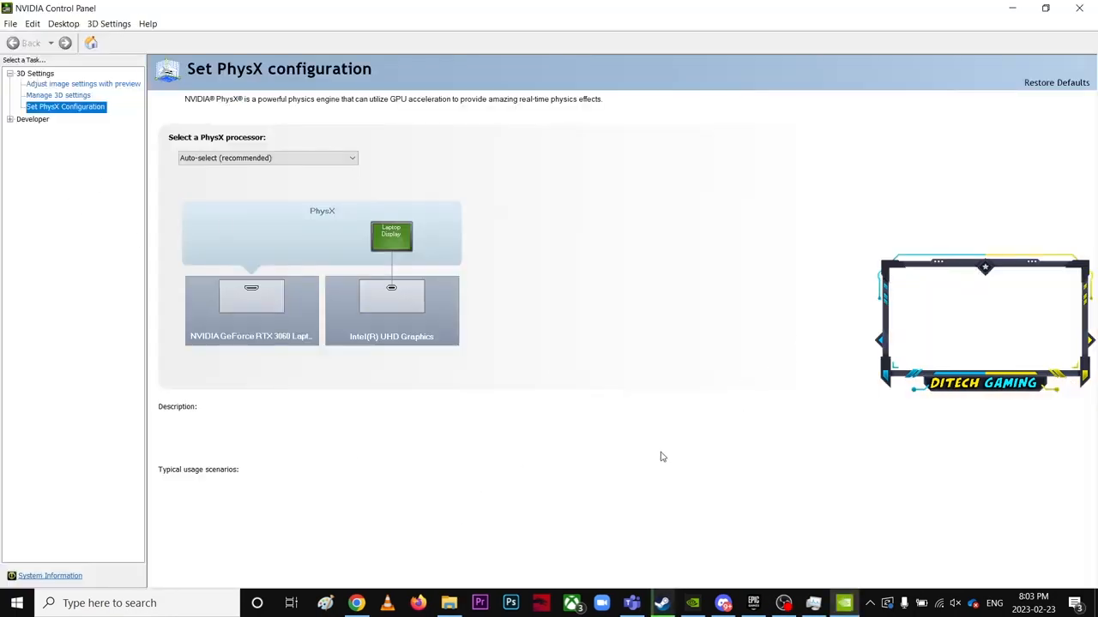
left_click(783, 602)
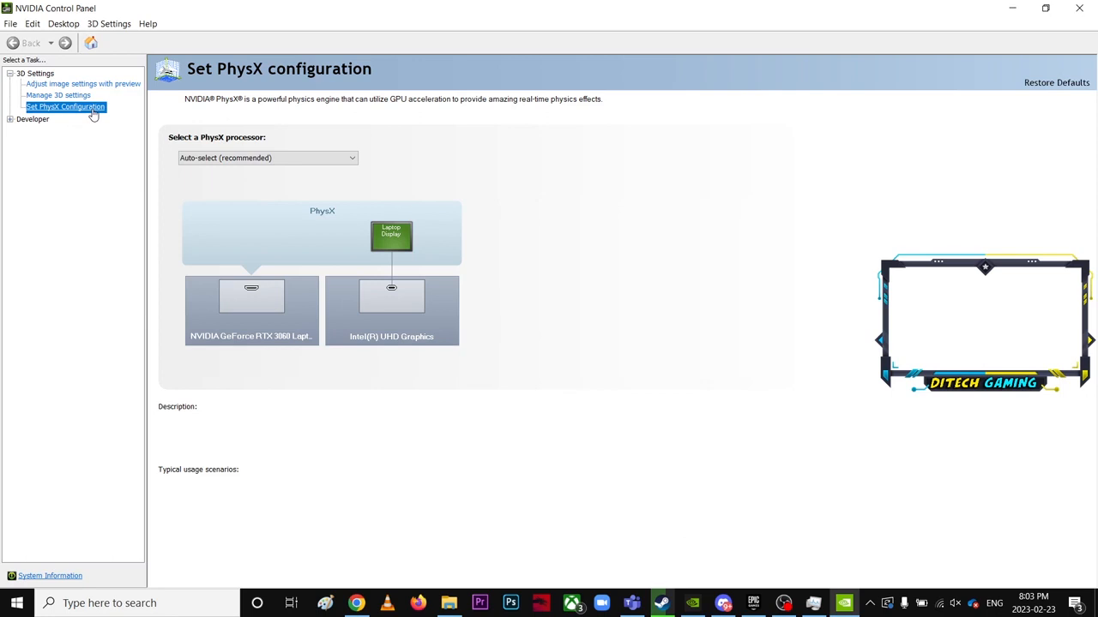
mouse_move(87, 115)
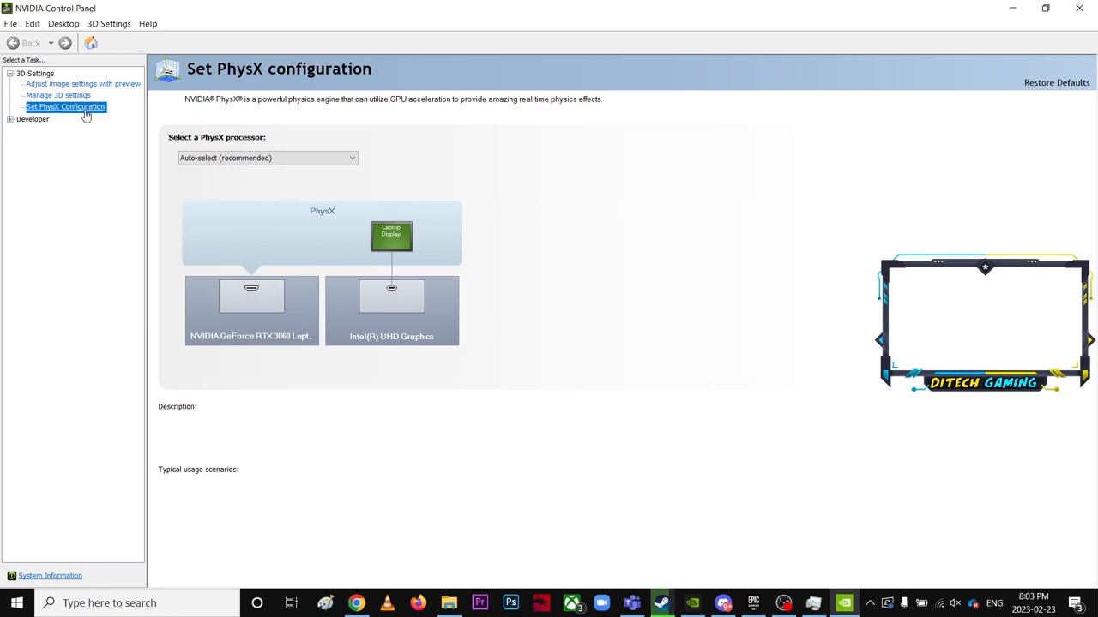
left_click(266, 157)
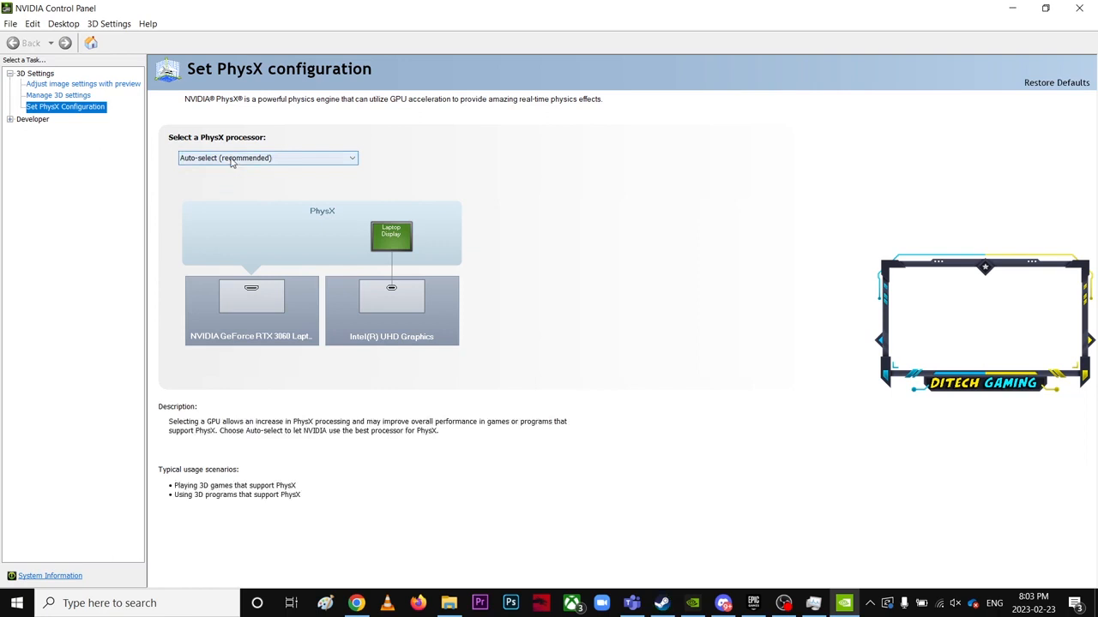
left_click(268, 158)
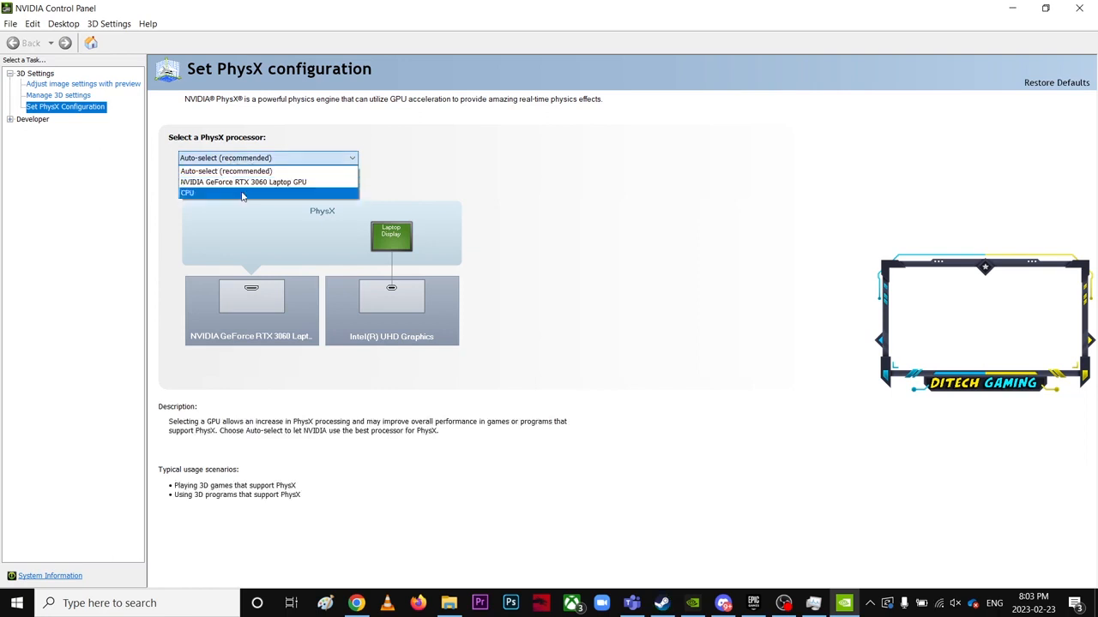
left_click(226, 171)
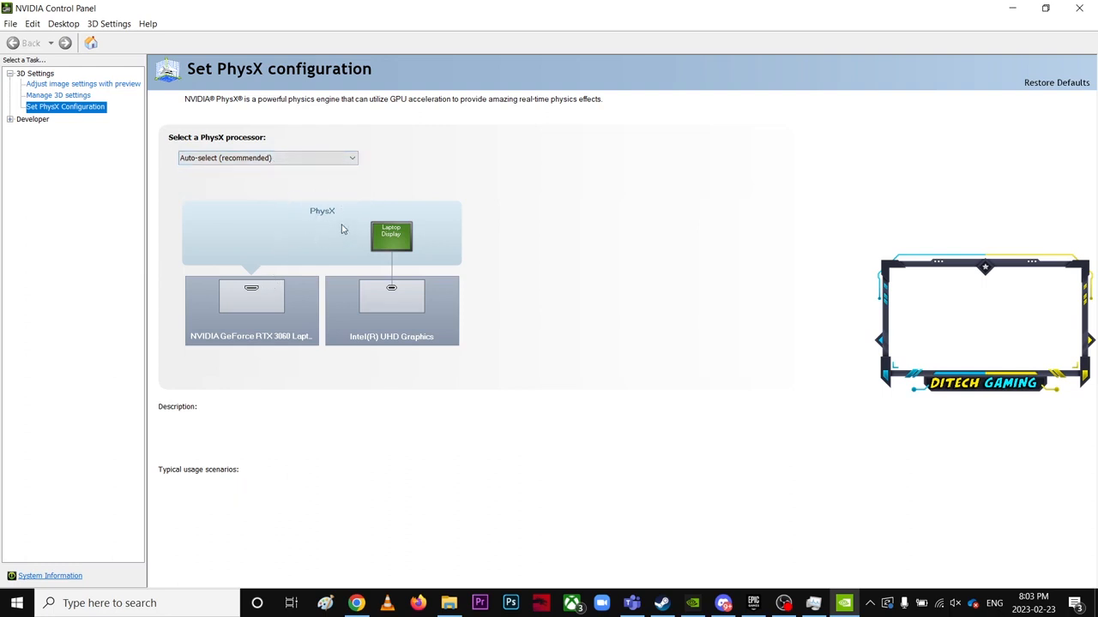
mouse_move(273, 268)
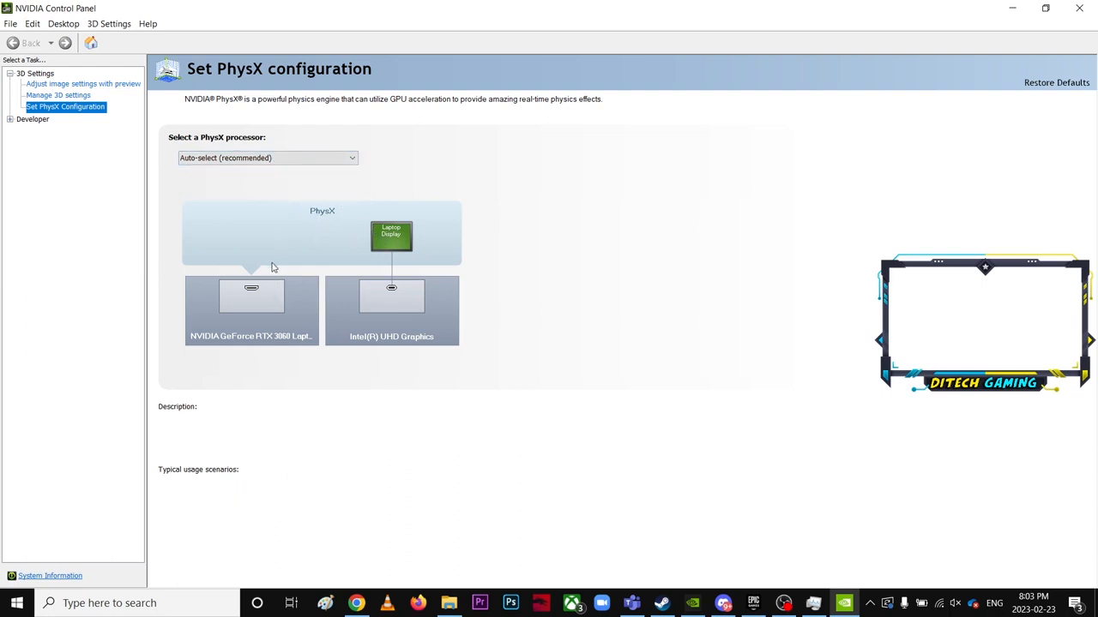
mouse_move(259, 340)
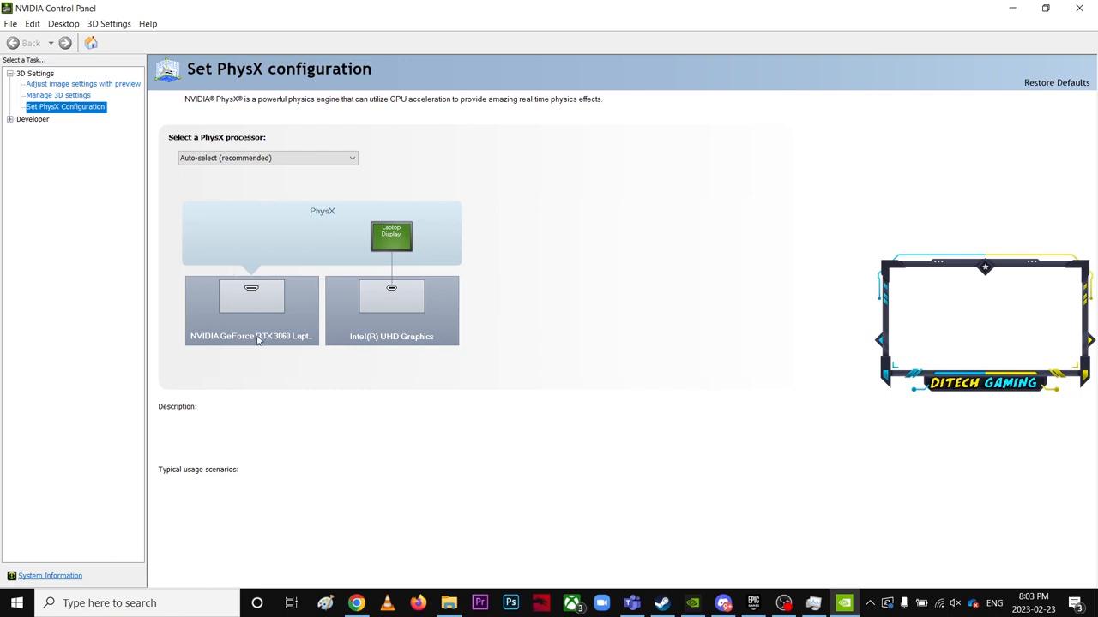
mouse_move(271, 341)
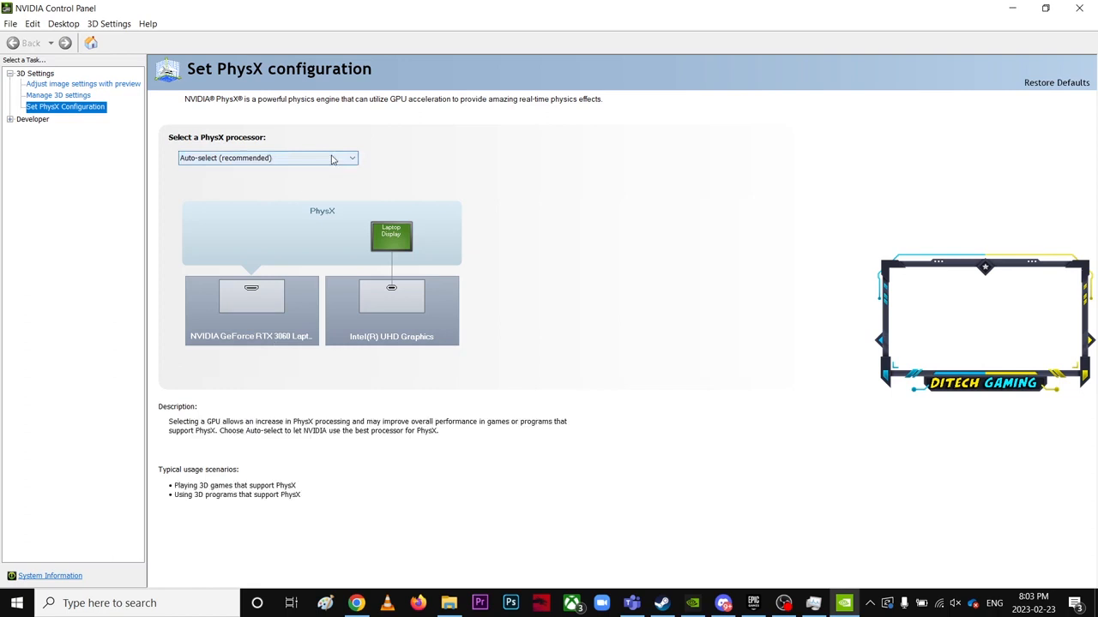
left_click(267, 158)
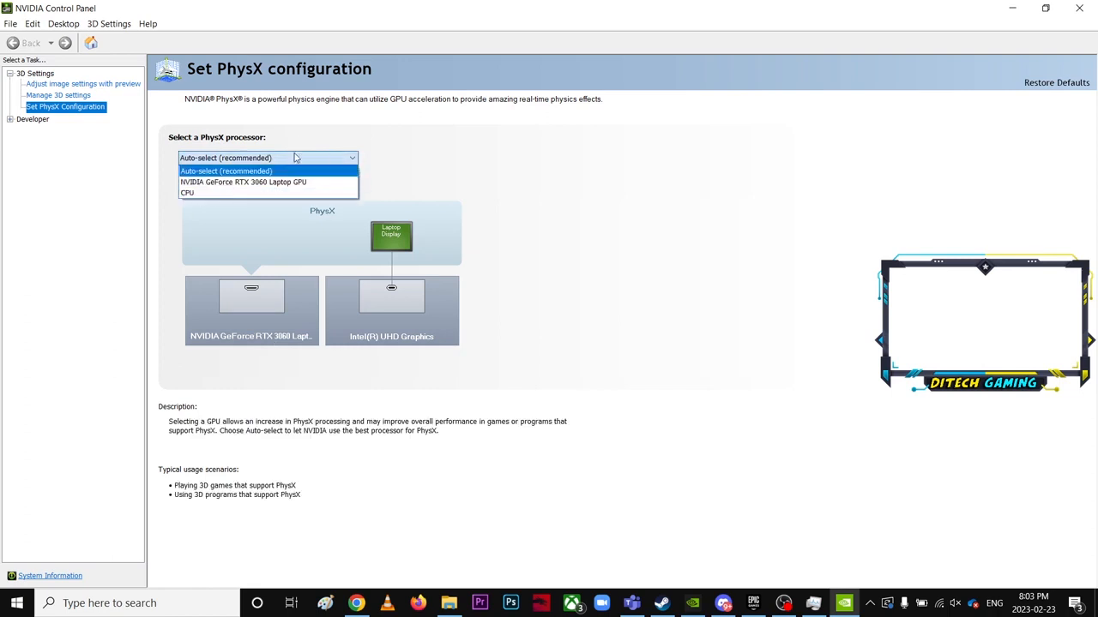
left_click(225, 171)
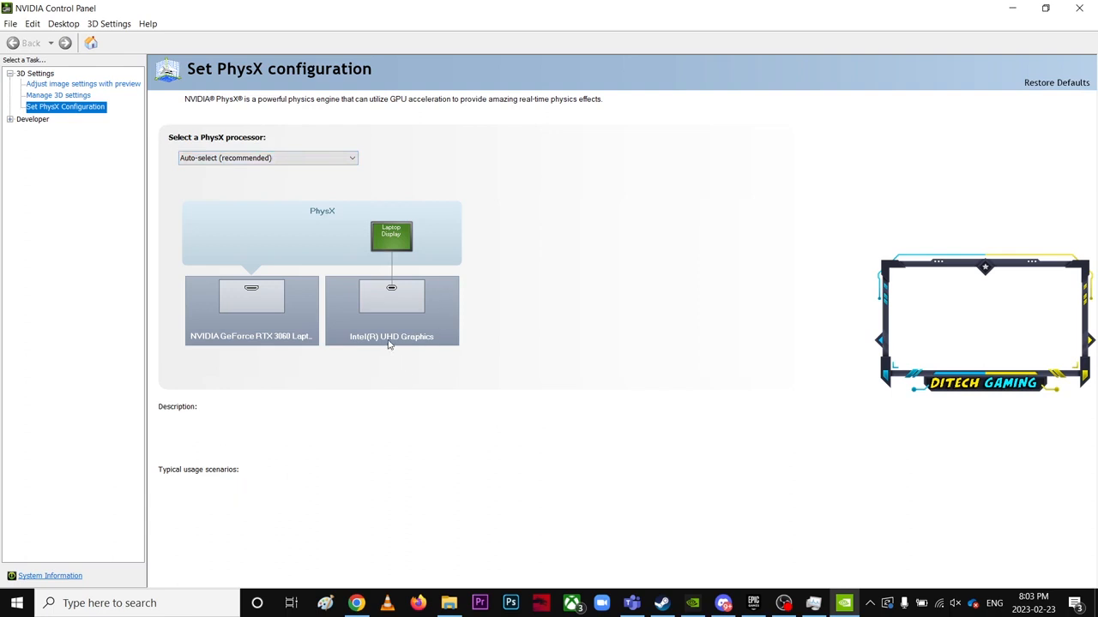
mouse_move(401, 329)
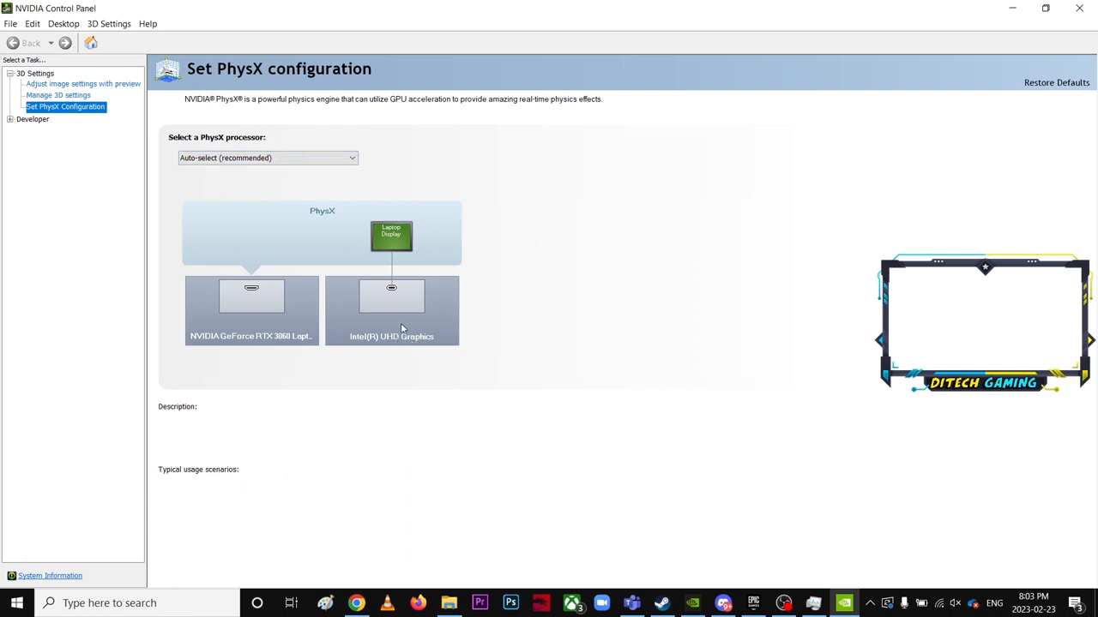
mouse_move(453, 370)
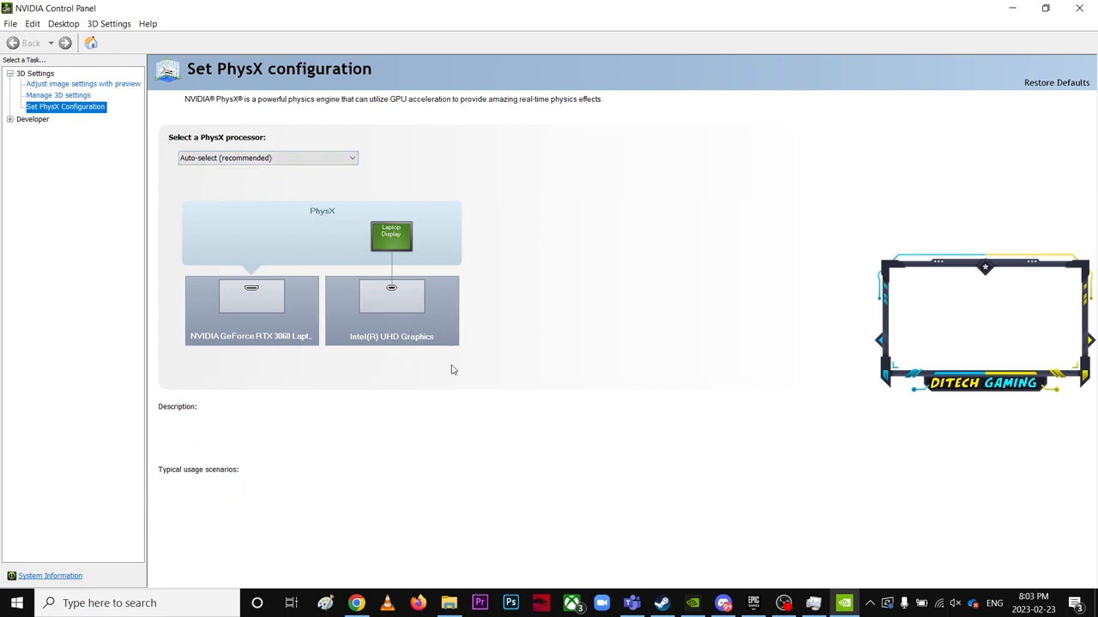
mouse_move(453, 347)
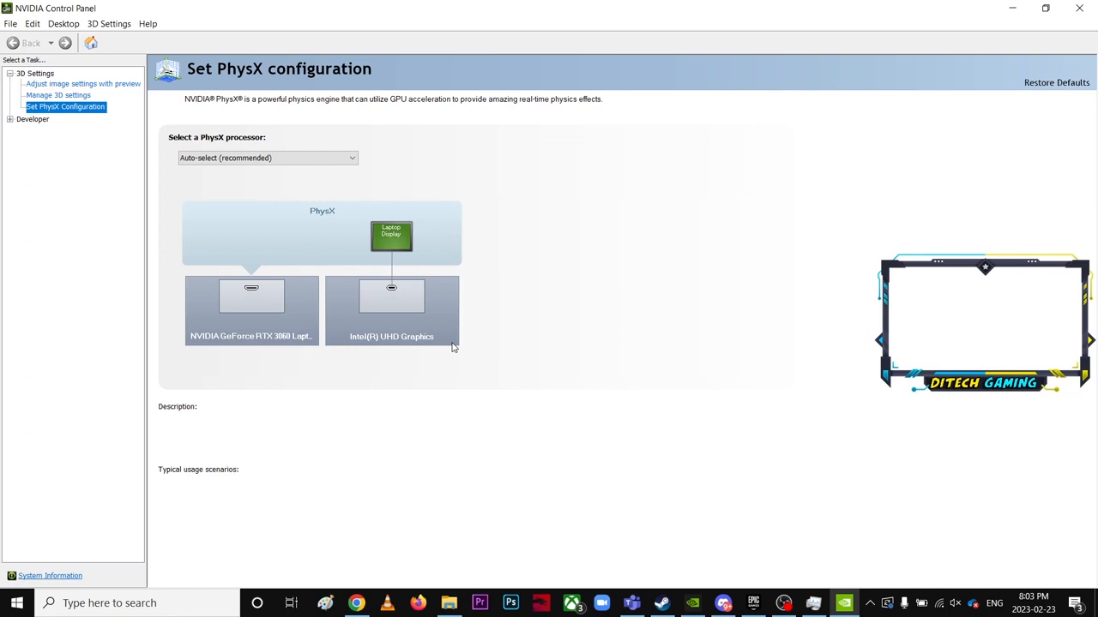
mouse_move(296, 313)
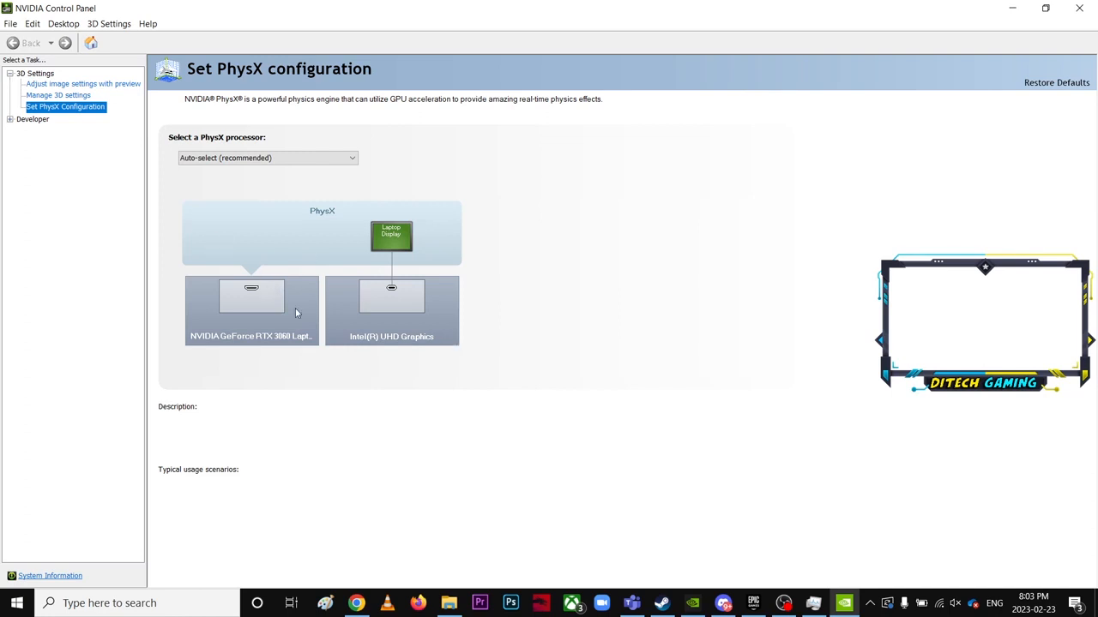
mouse_move(412, 273)
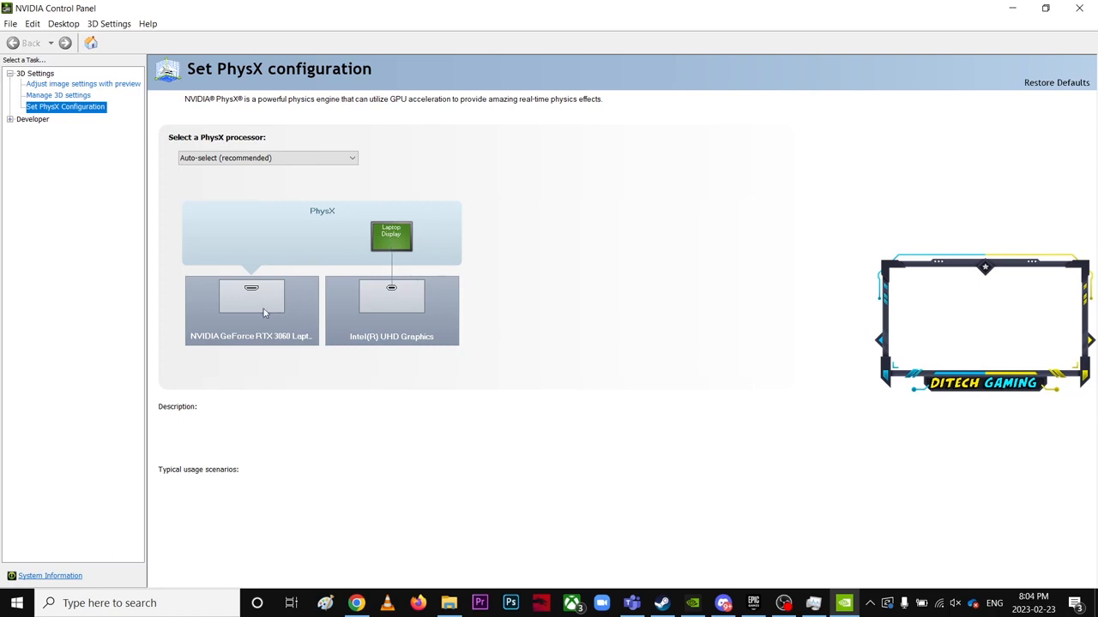
mouse_move(413, 290)
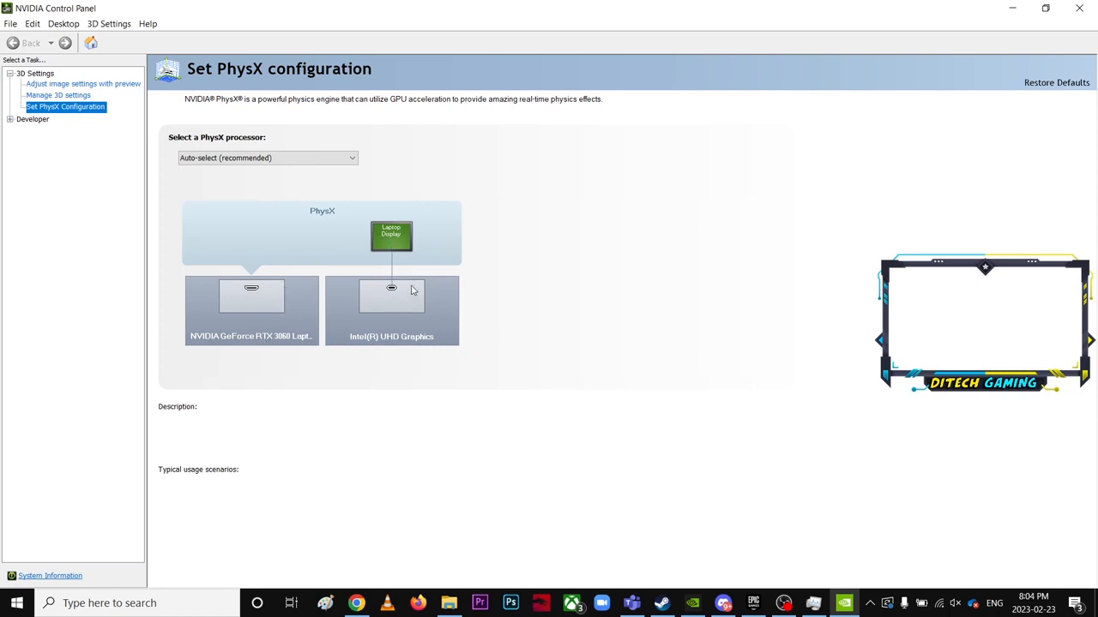
mouse_move(398, 282)
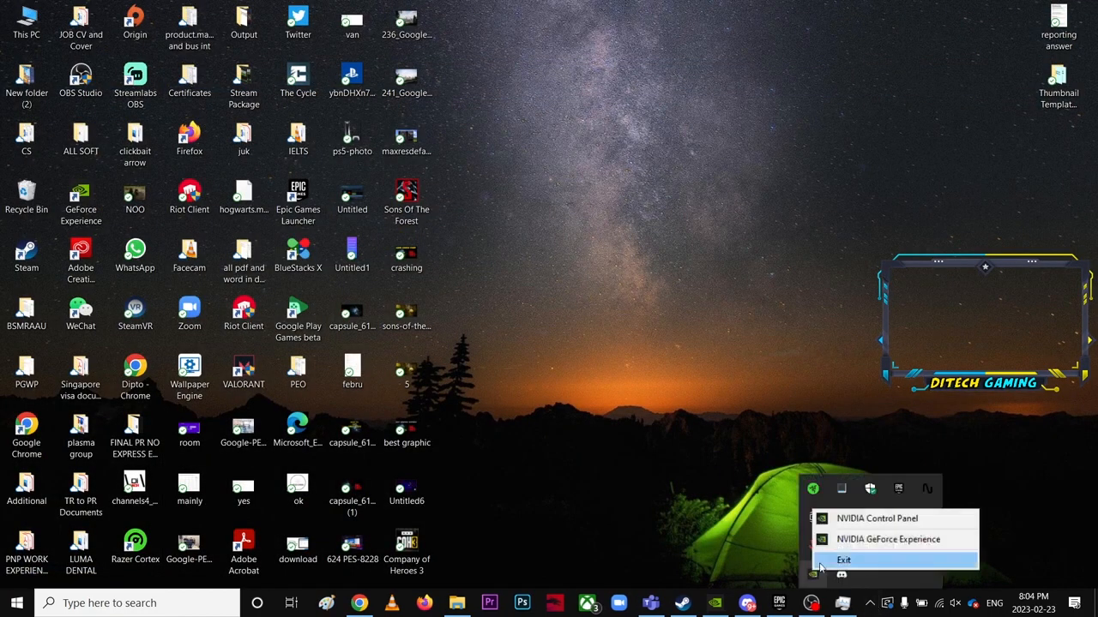
Review Spider-Man: Miles Morales settings in GeForce Experience, then check the installed driver version.
left_click(888, 538)
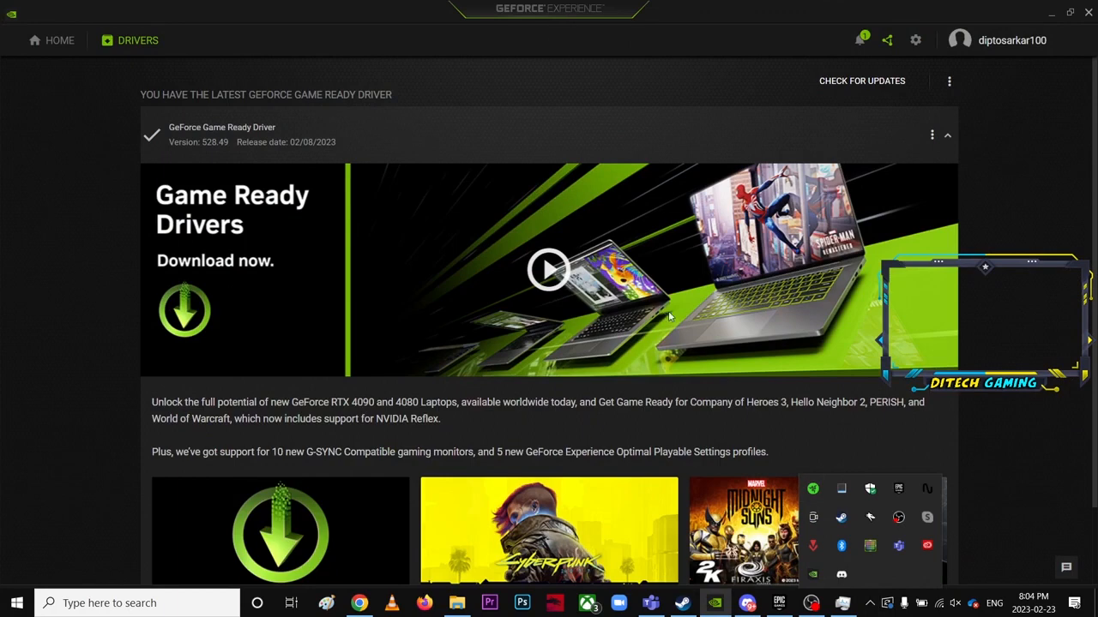
left_click(59, 40)
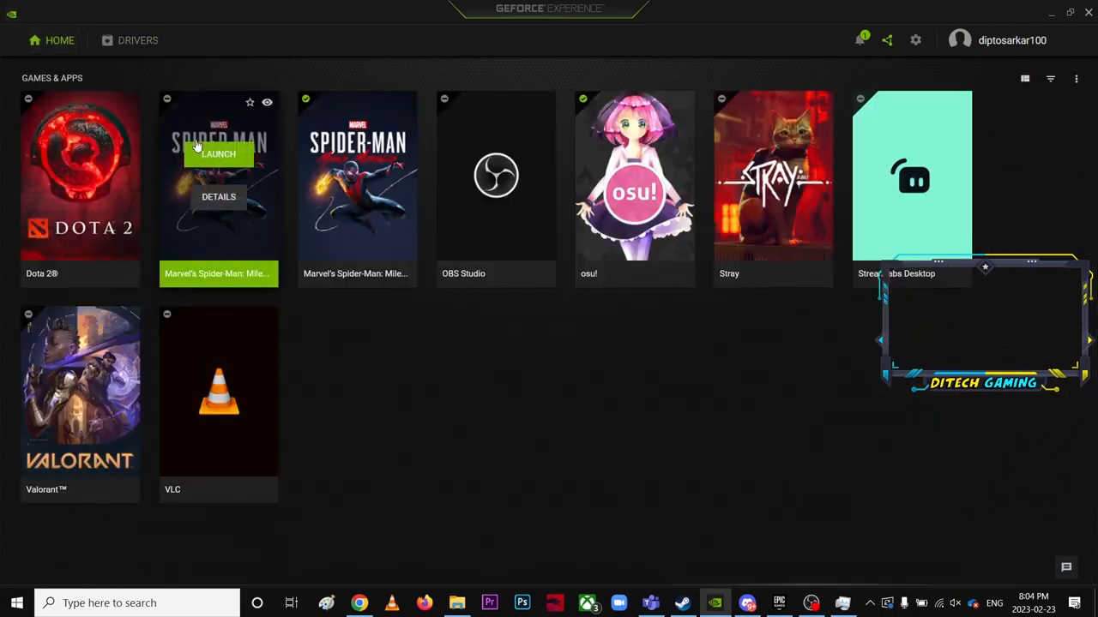
mouse_move(429, 319)
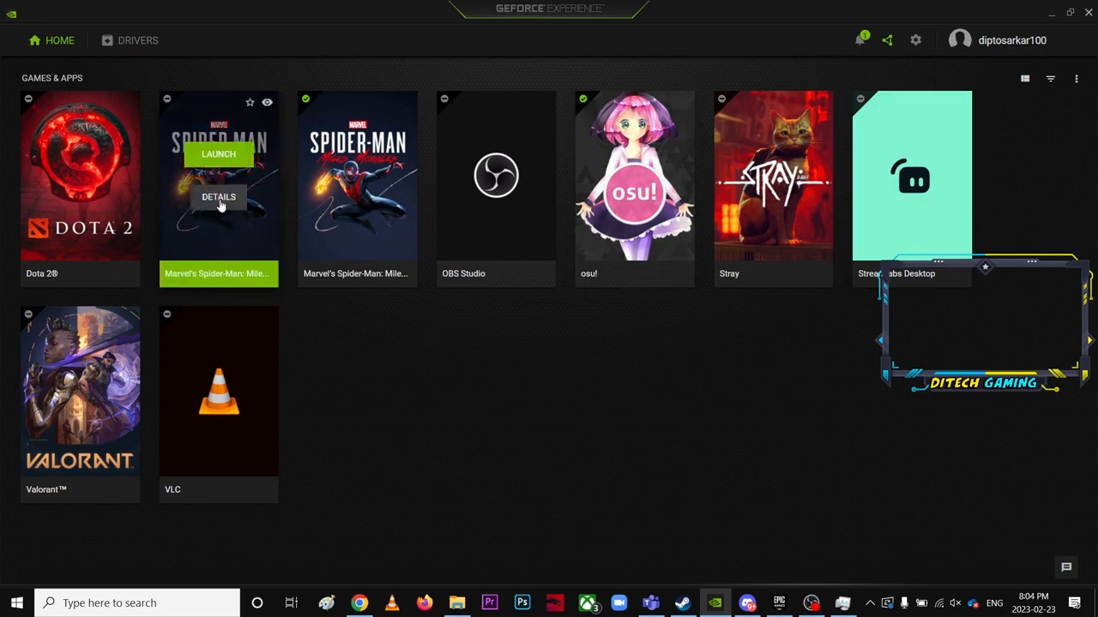
left_click(218, 197)
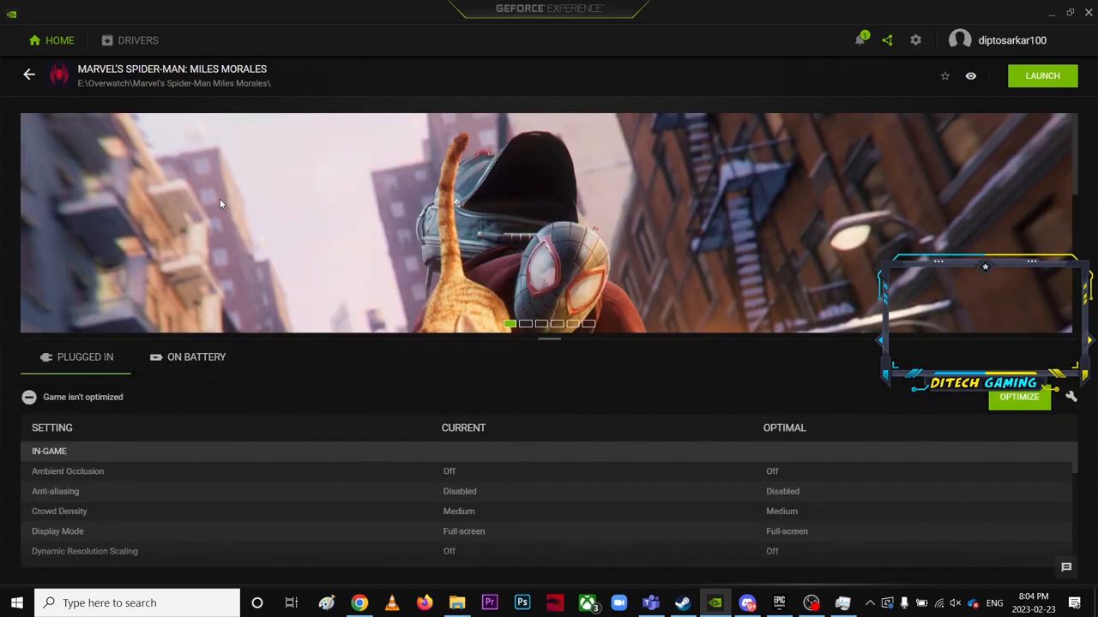
mouse_move(787, 402)
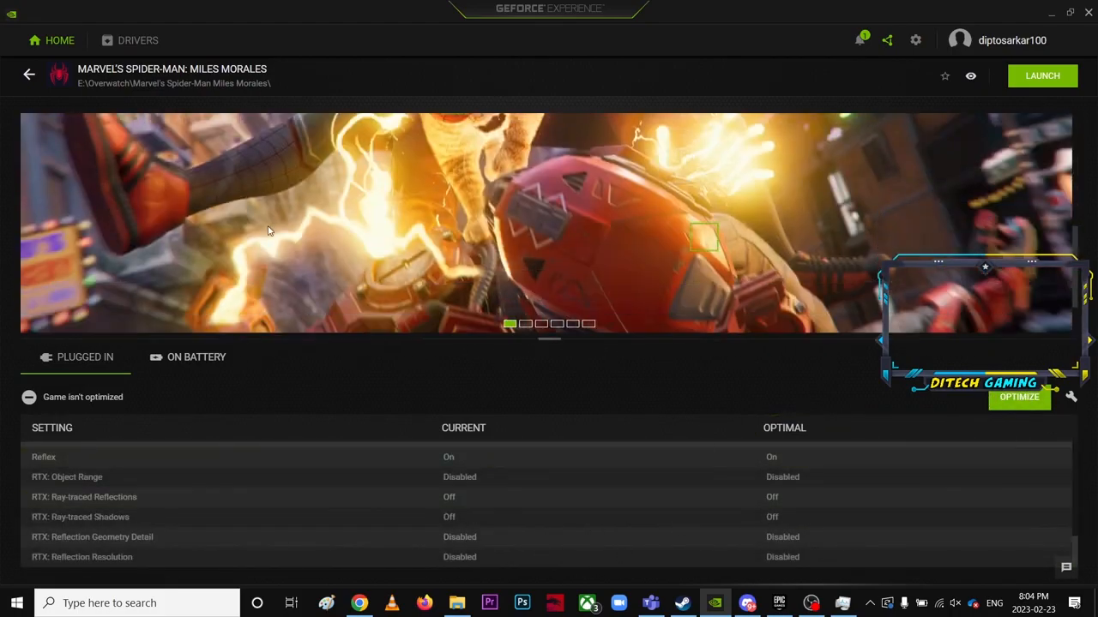
left_click(138, 40)
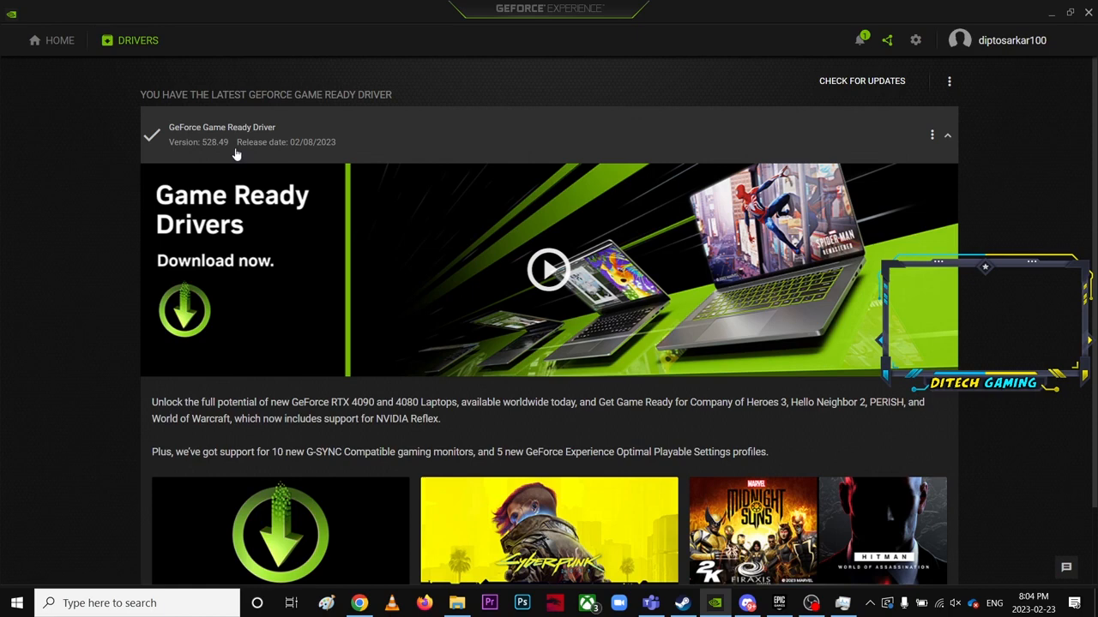
mouse_move(218, 159)
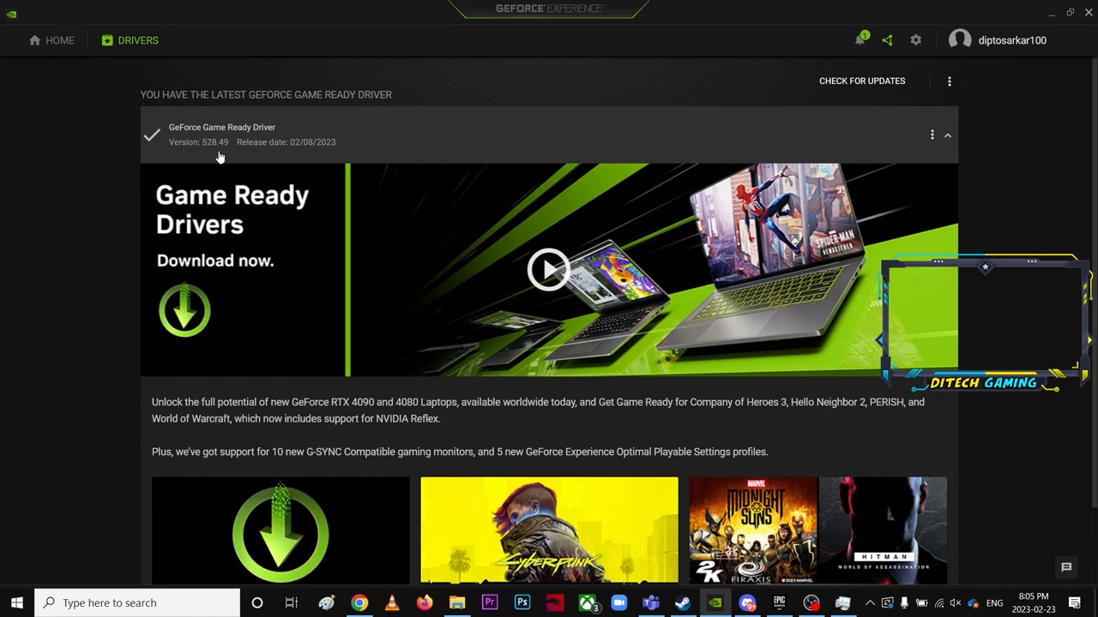
mouse_move(218, 157)
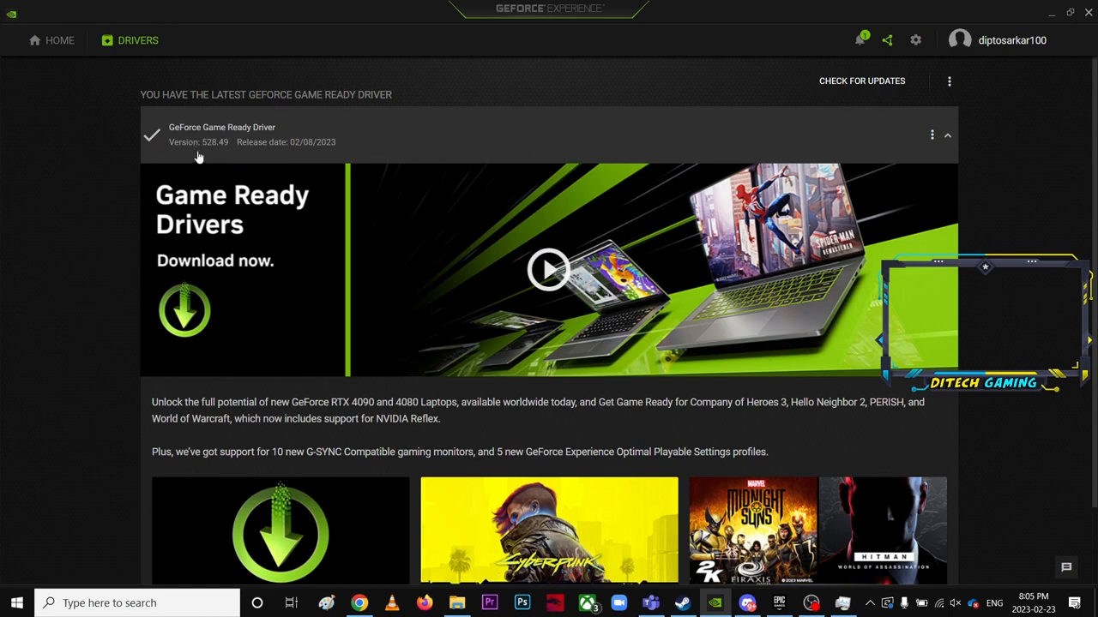
mouse_move(240, 147)
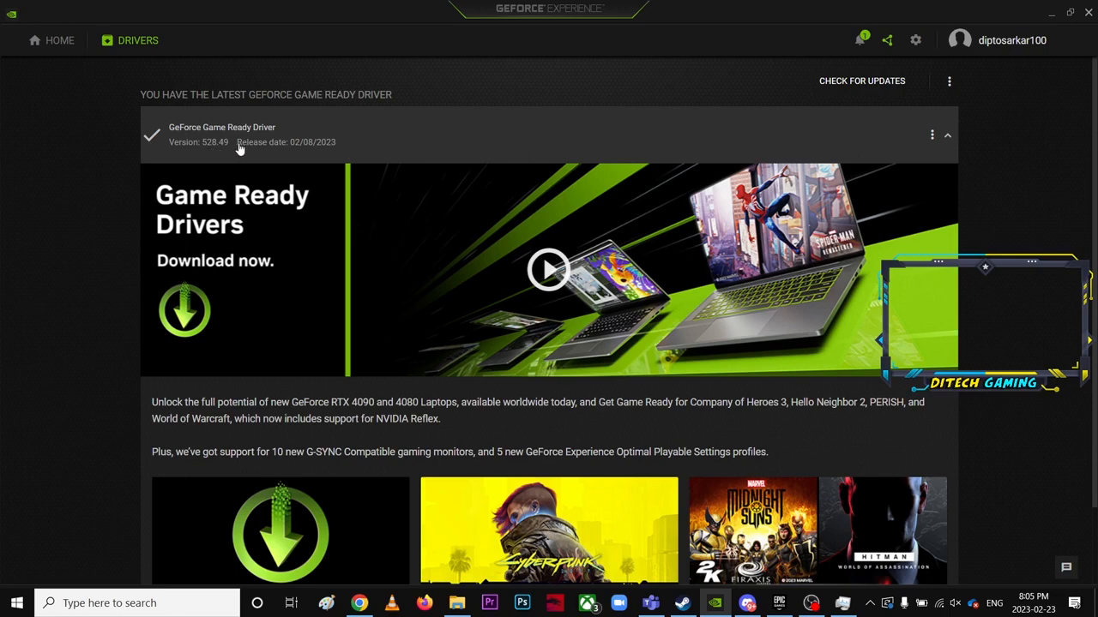
mouse_move(222, 162)
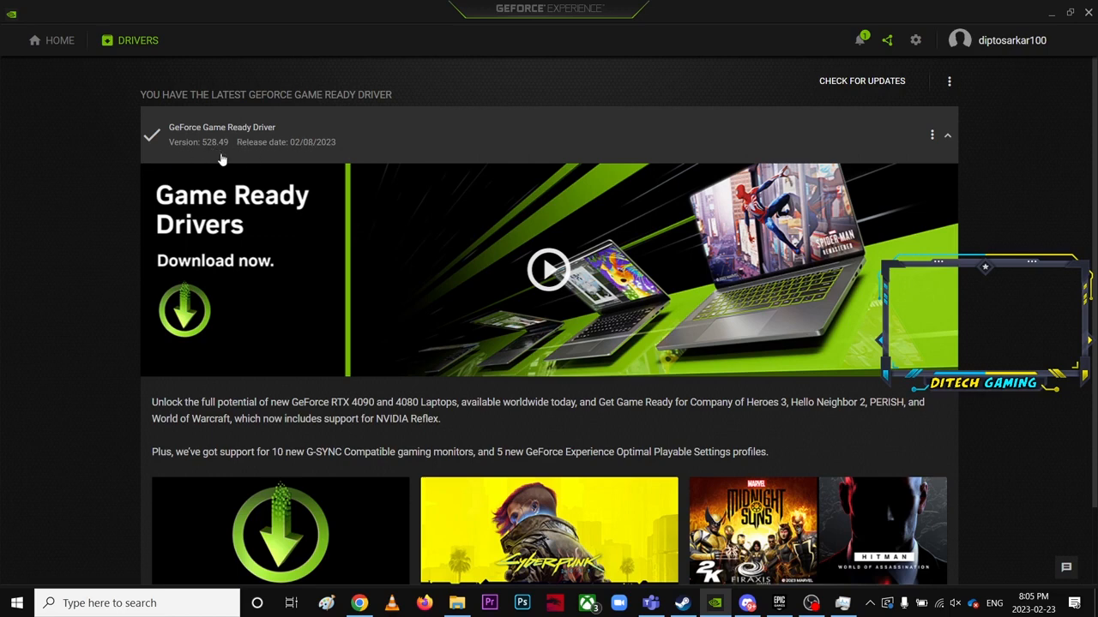
mouse_move(246, 155)
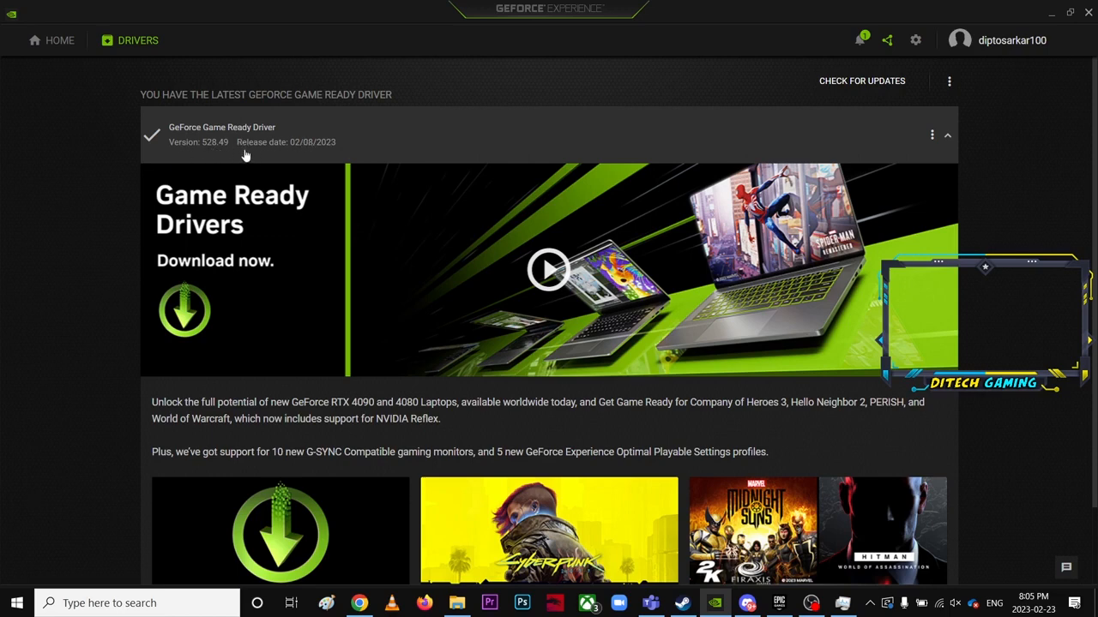
mouse_move(231, 155)
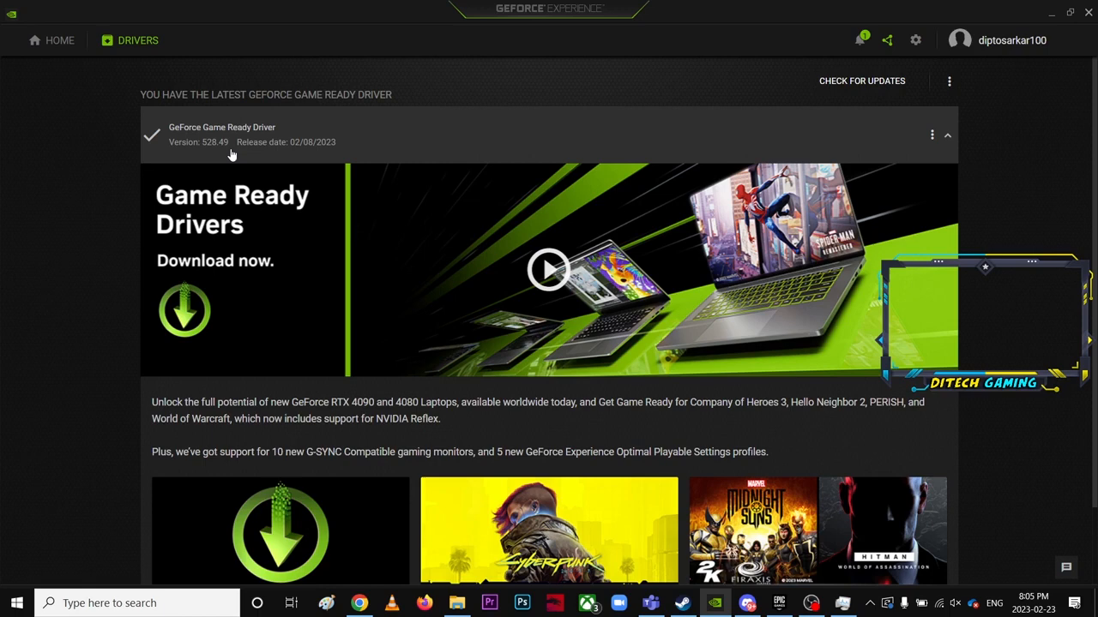
mouse_move(225, 152)
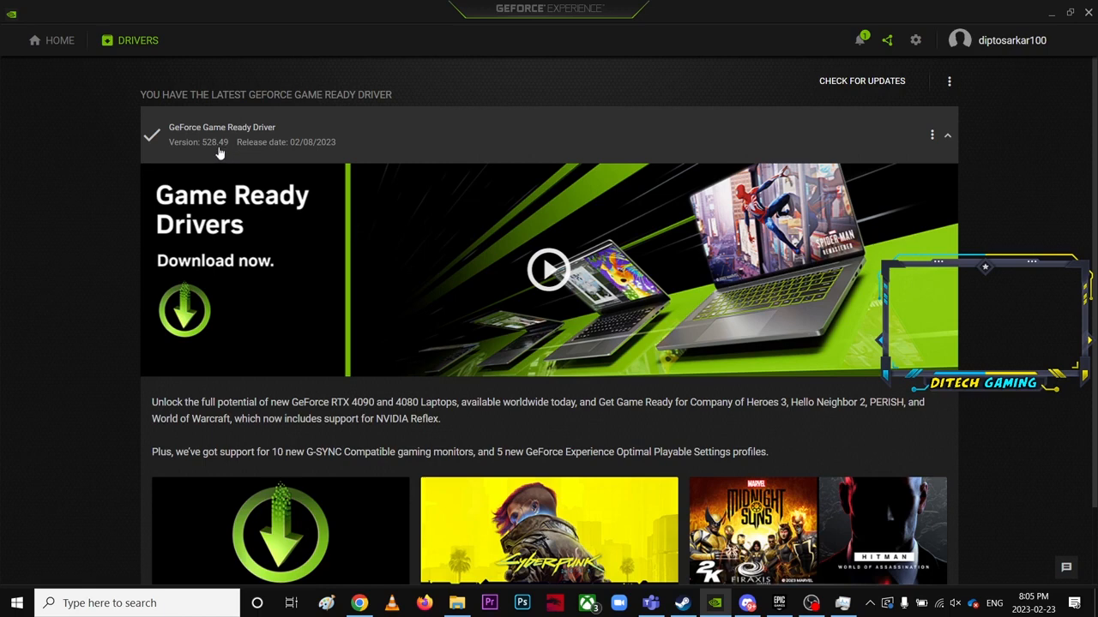
mouse_move(229, 156)
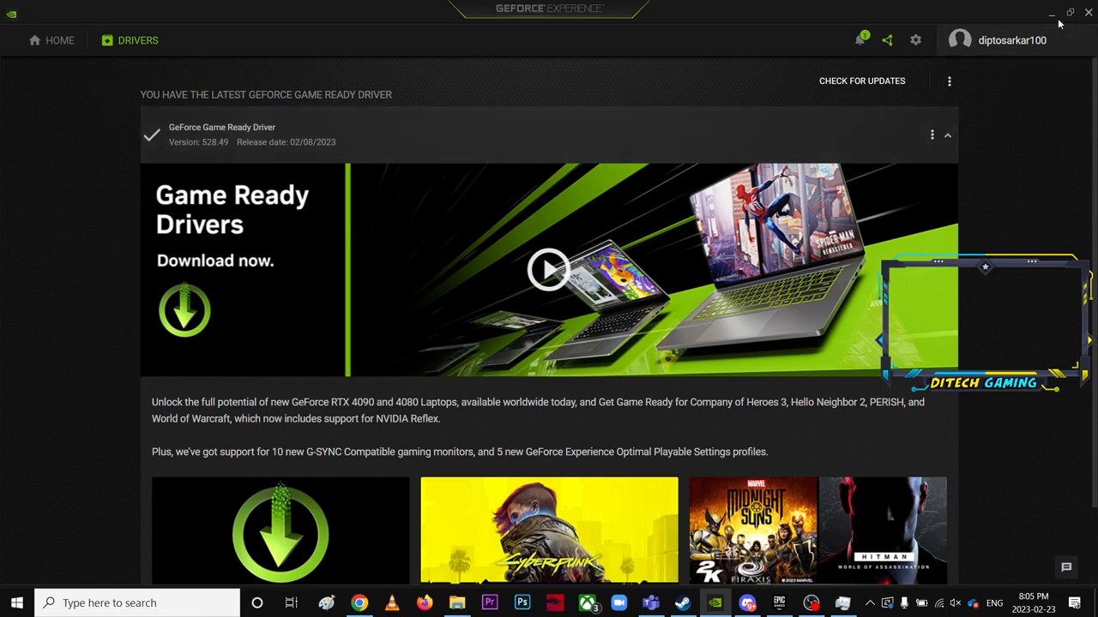
mouse_move(1052, 18)
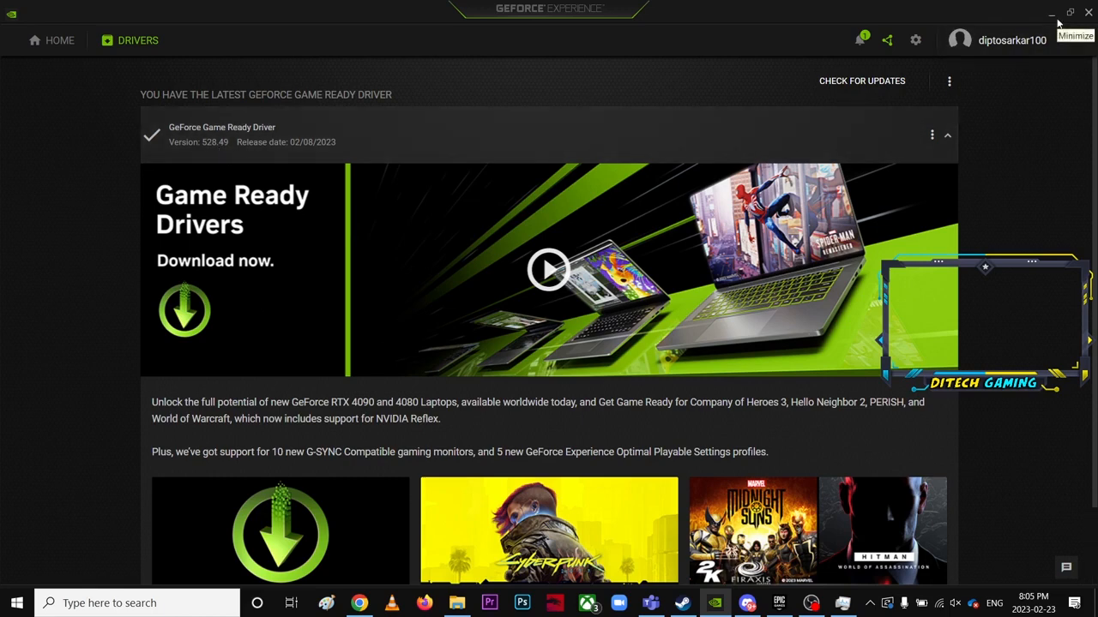
Minimize the GeForce Experience window.
left_click(1052, 16)
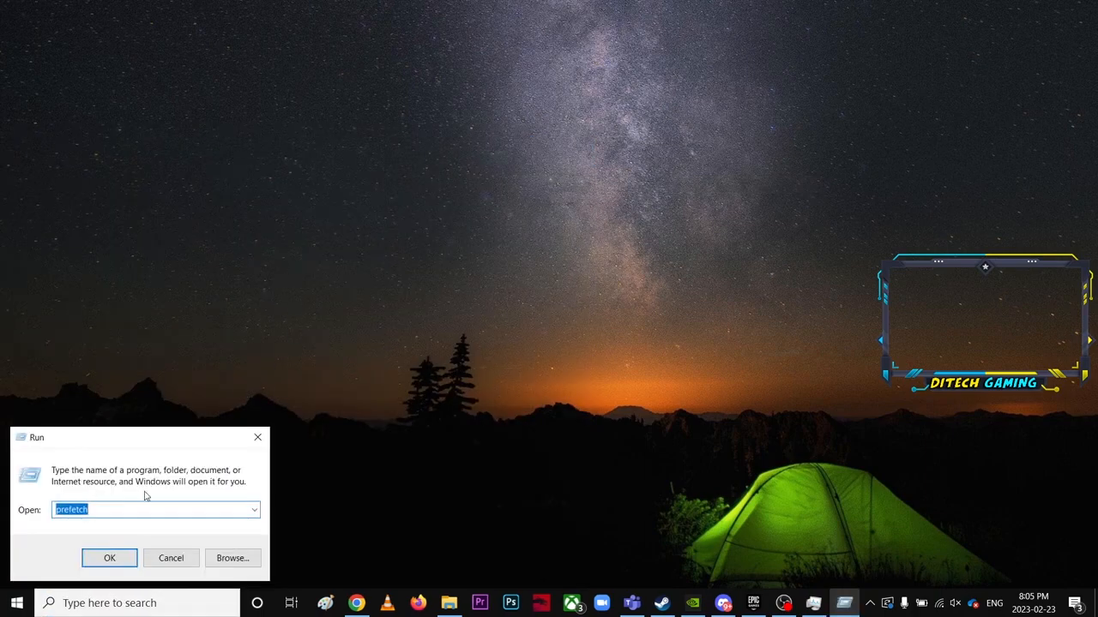
Run 'tree' from the Run dialog, then close the tree.com console.
type("%")
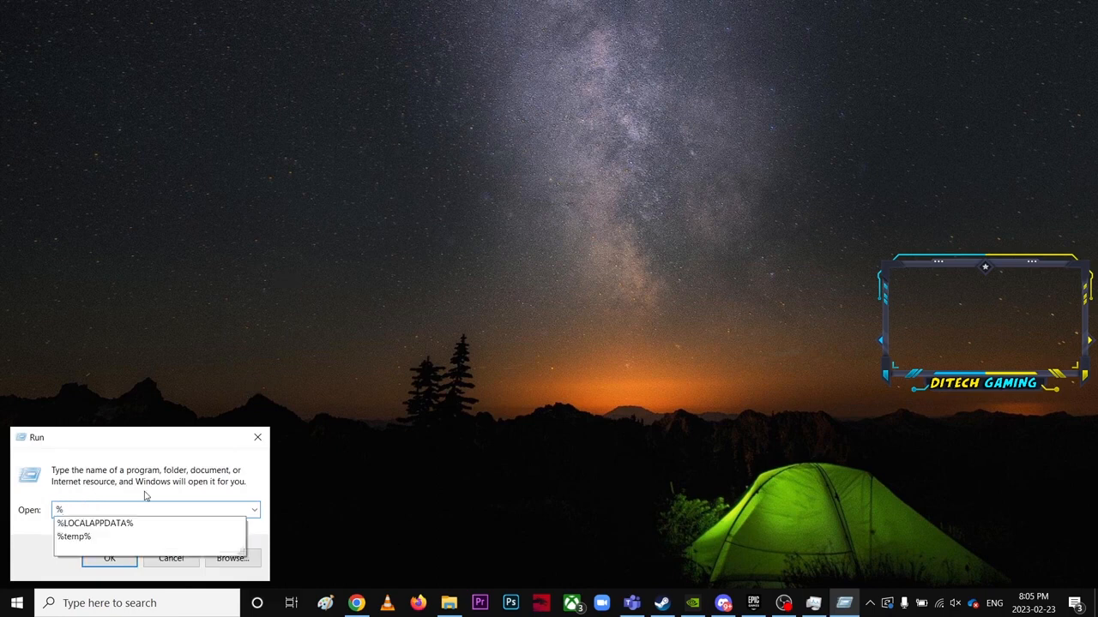
type("tree")
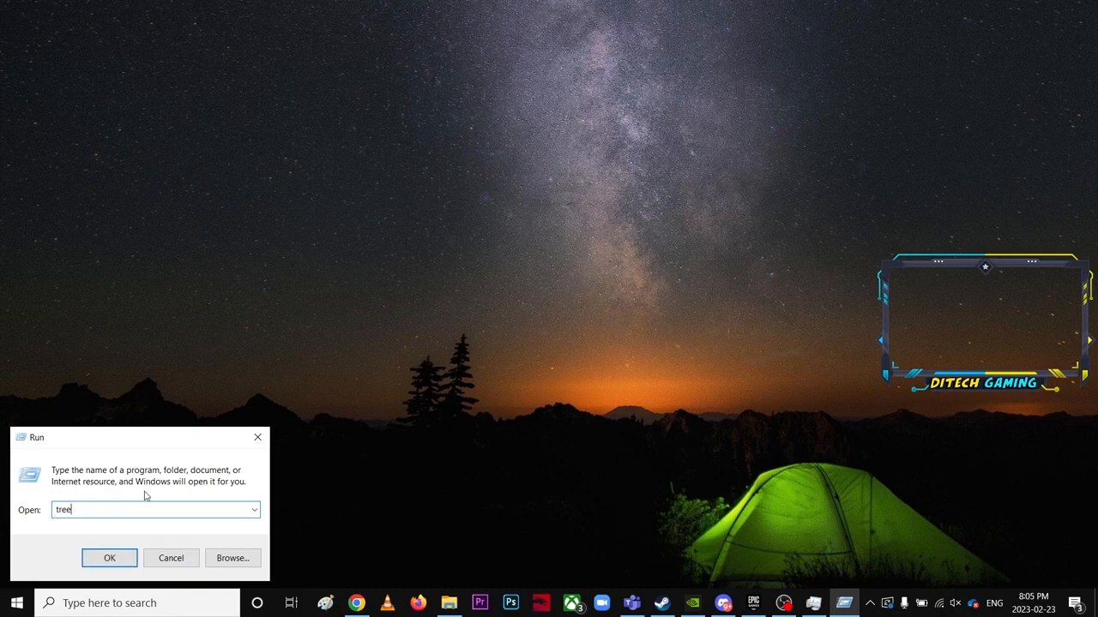
left_click(109, 558)
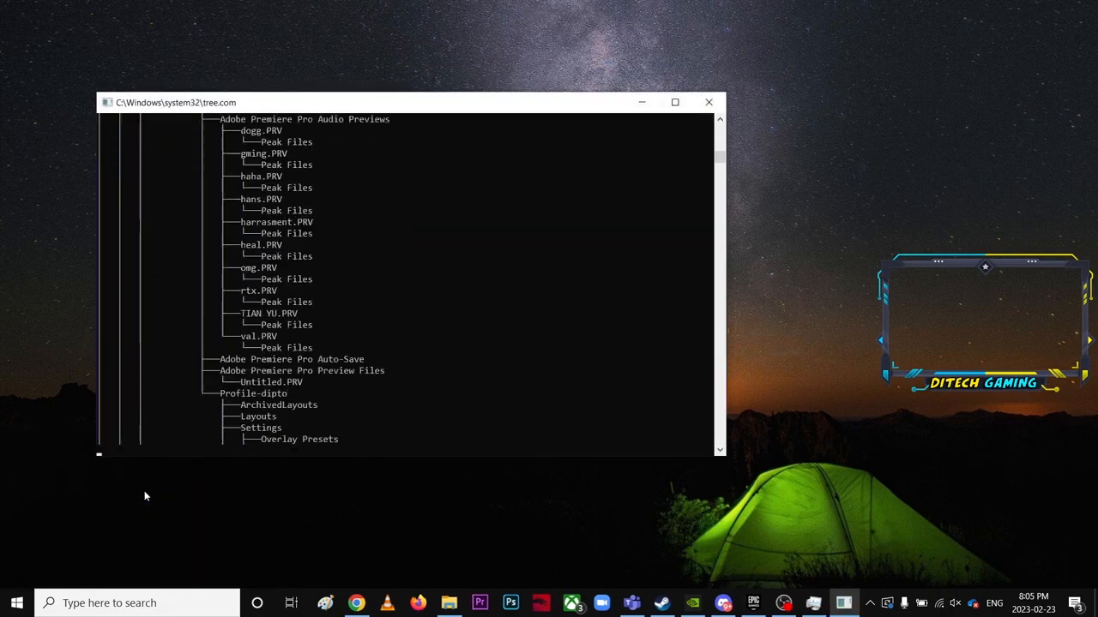
left_click(709, 102)
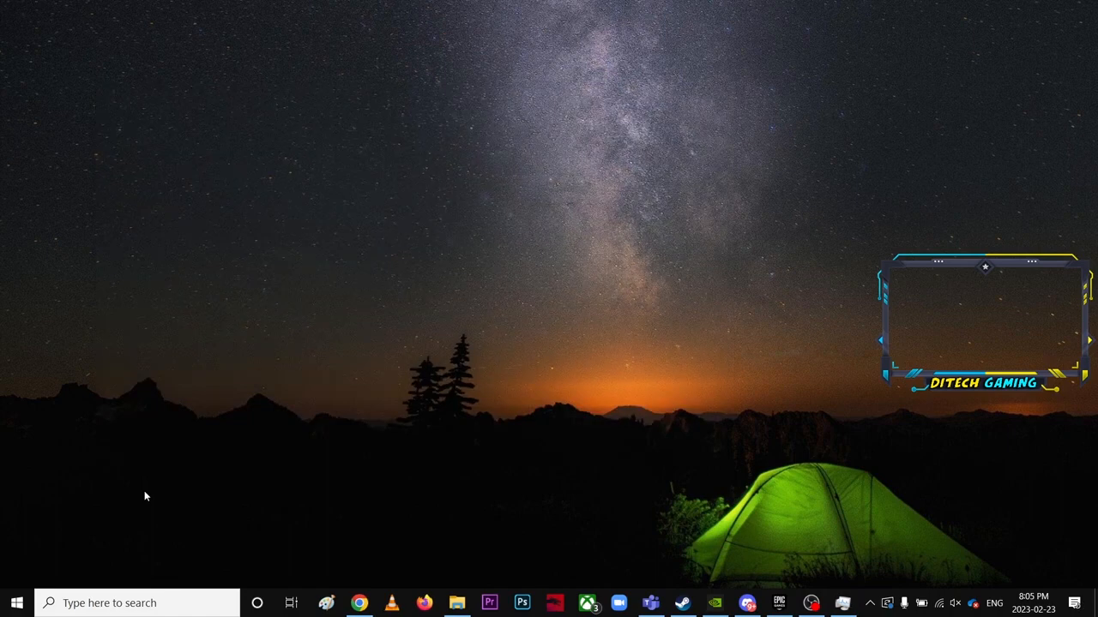
mouse_move(398, 168)
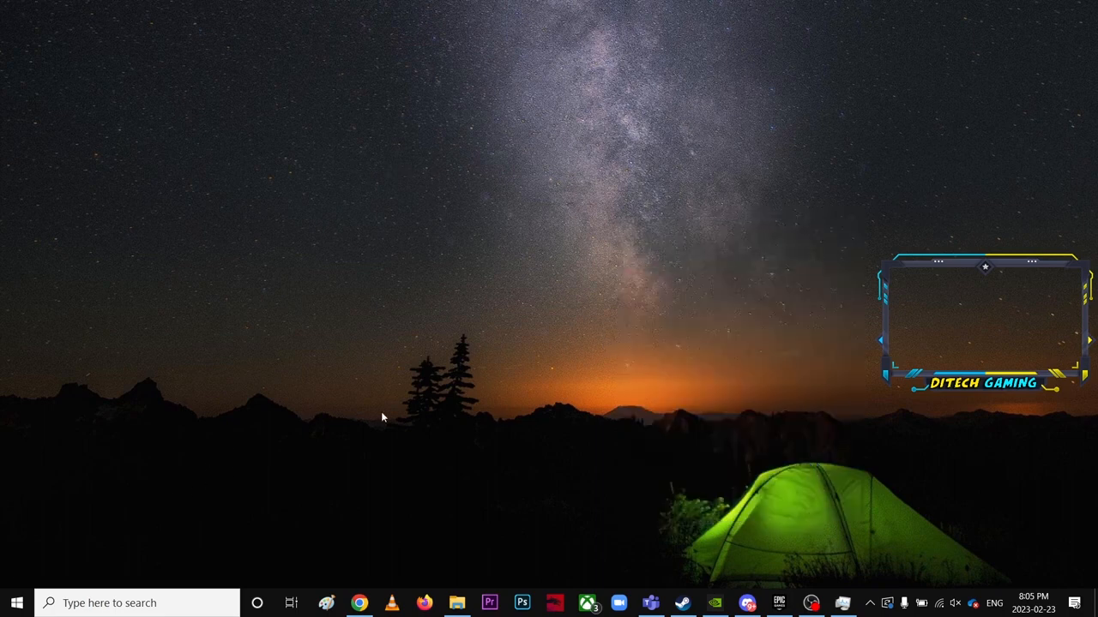
Open the %temp% folder from the Run box.
type("tree")
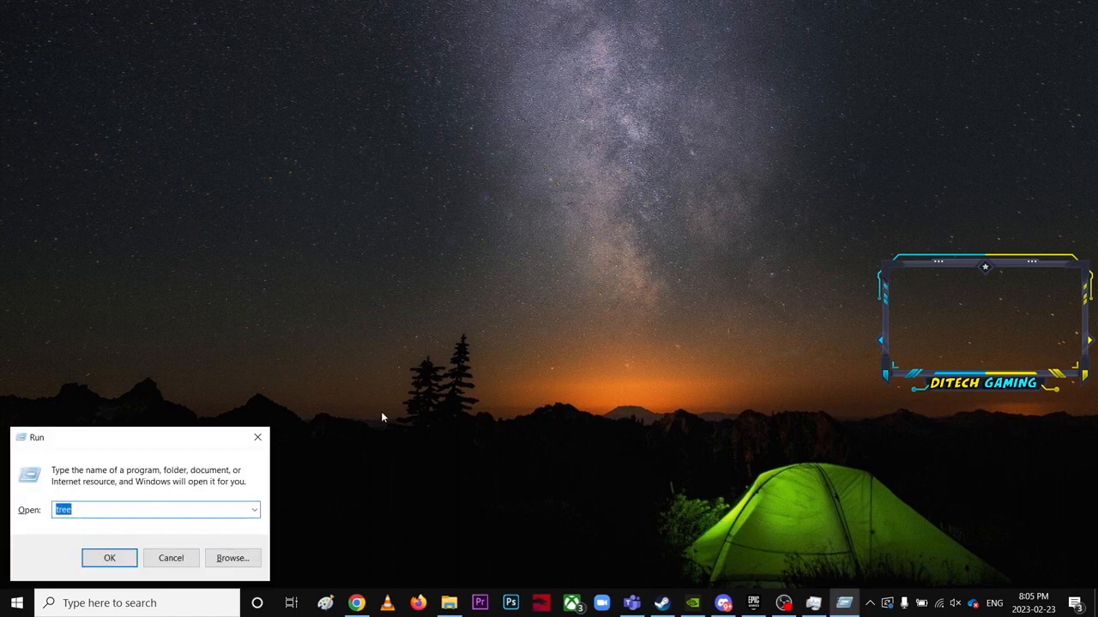
type("%te")
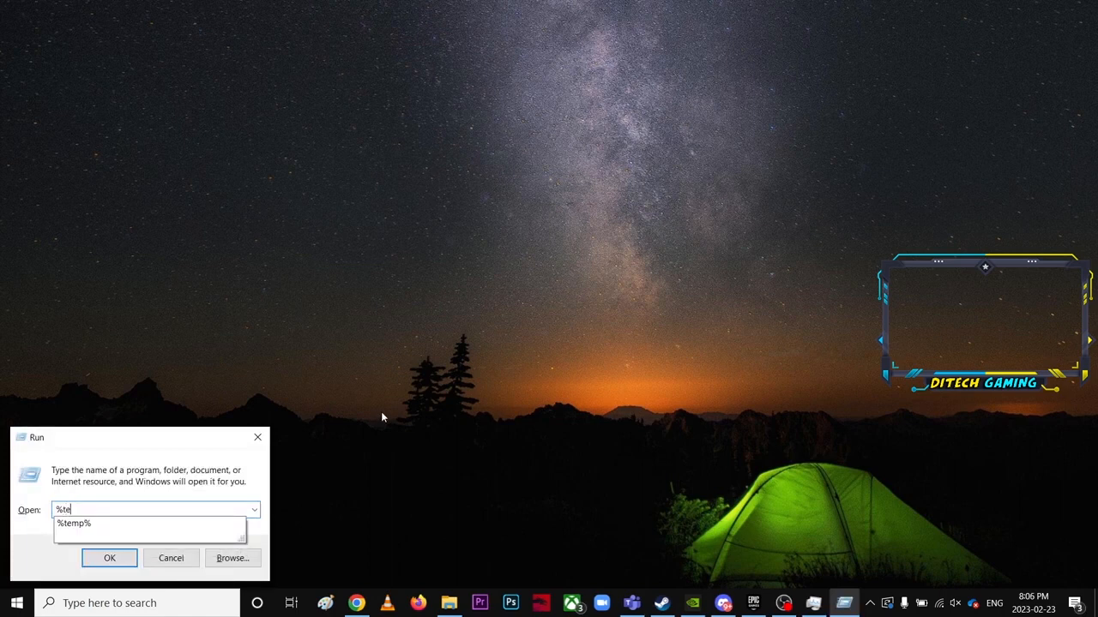
type("mp%")
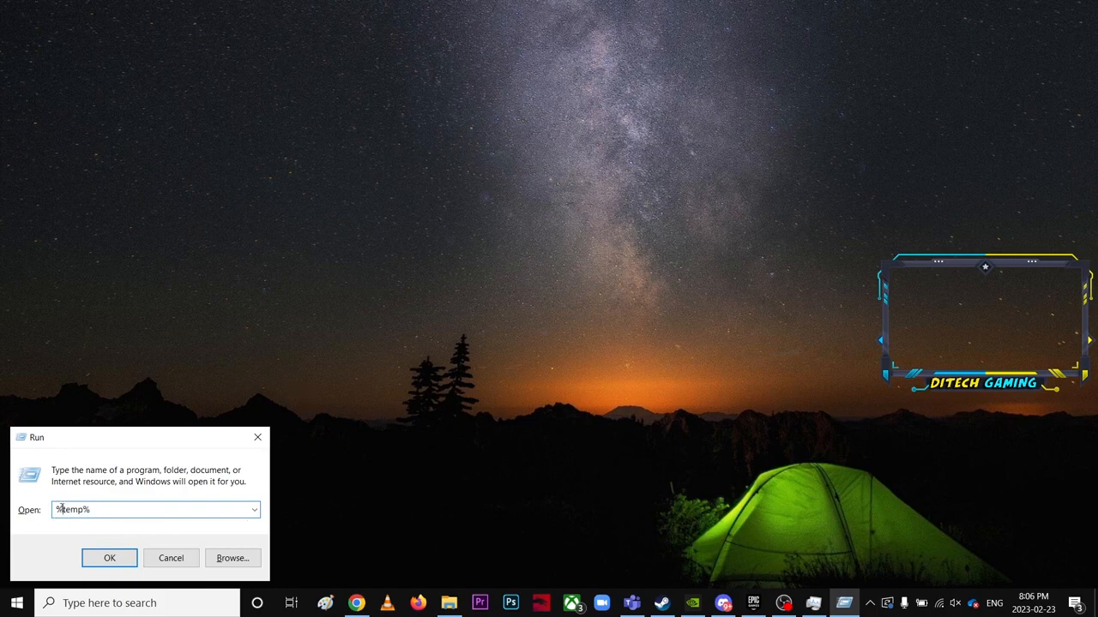
left_click(109, 557)
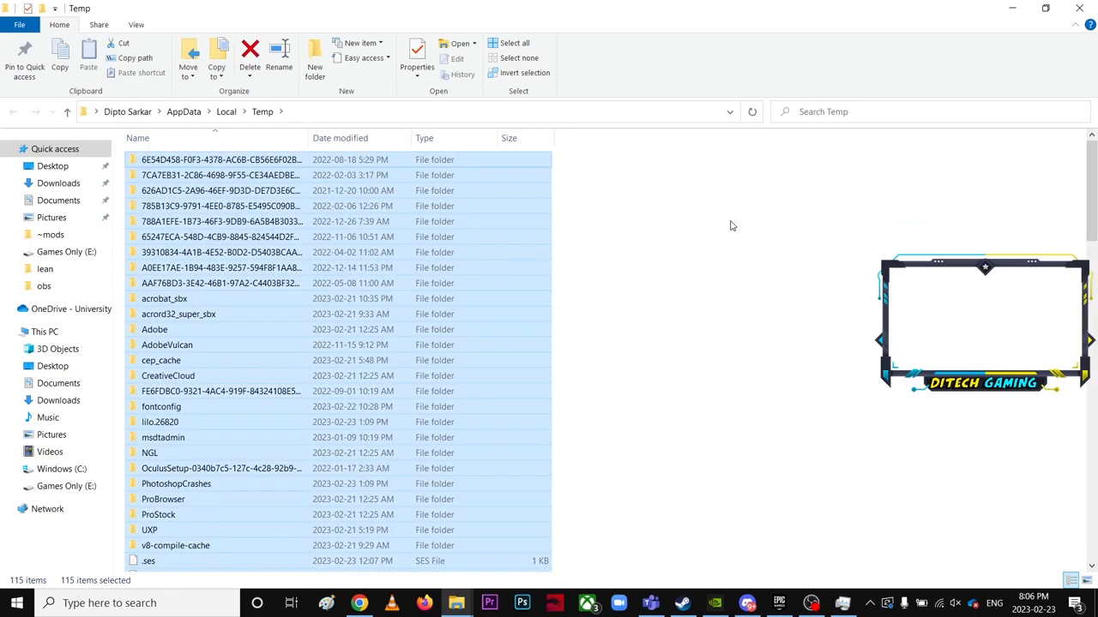
Permanently delete all 115 temp items, allowing admin folders and skipping in-use files.
left_click(249, 56)
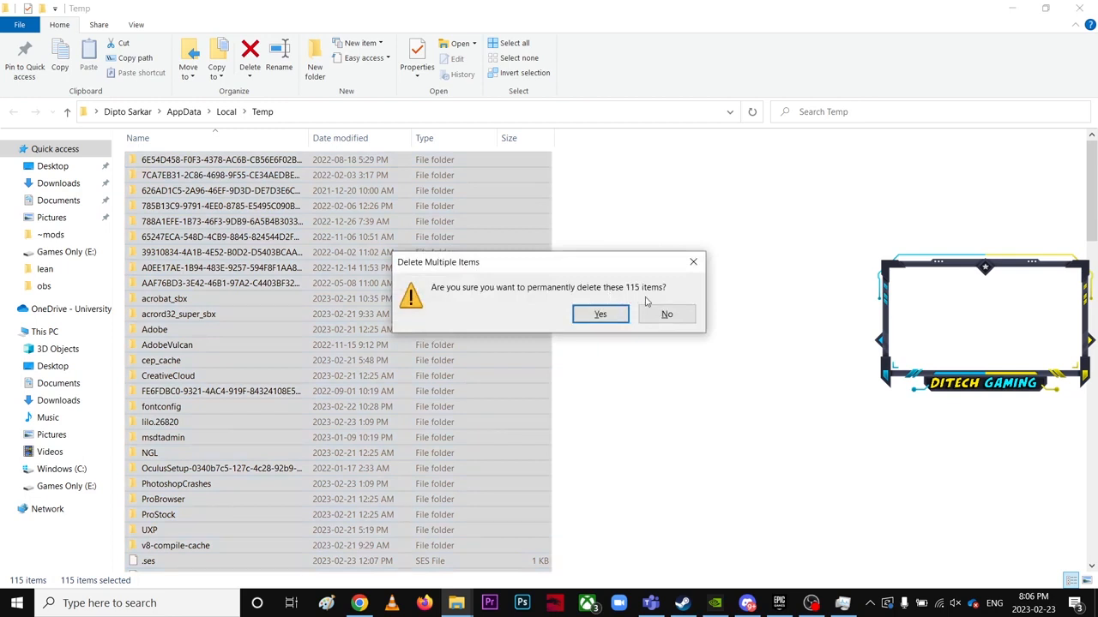
mouse_move(594, 255)
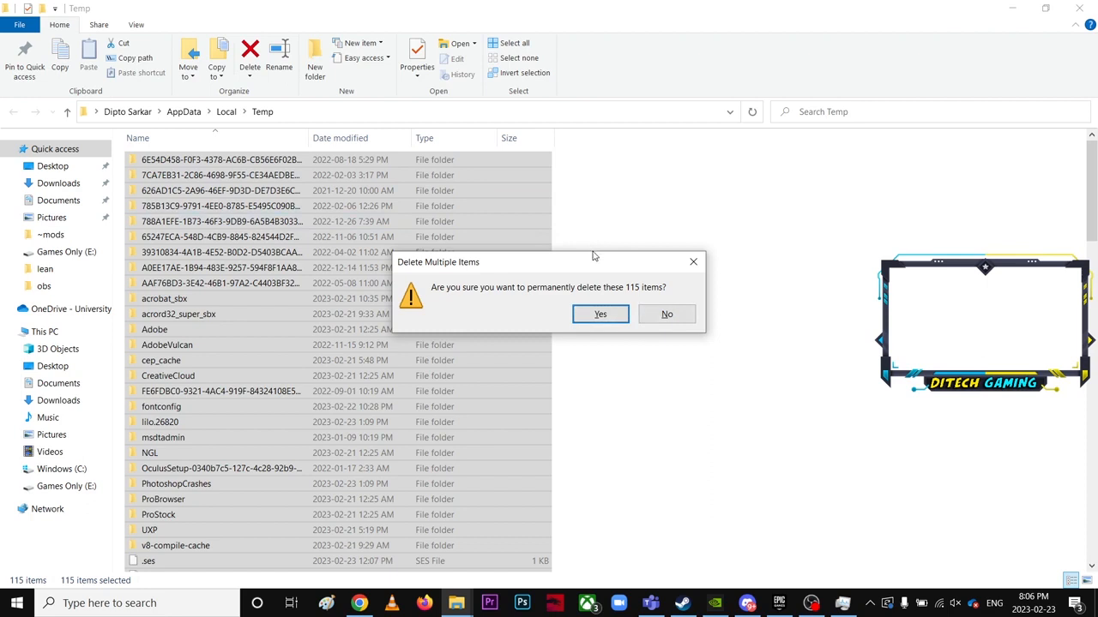
mouse_move(671, 306)
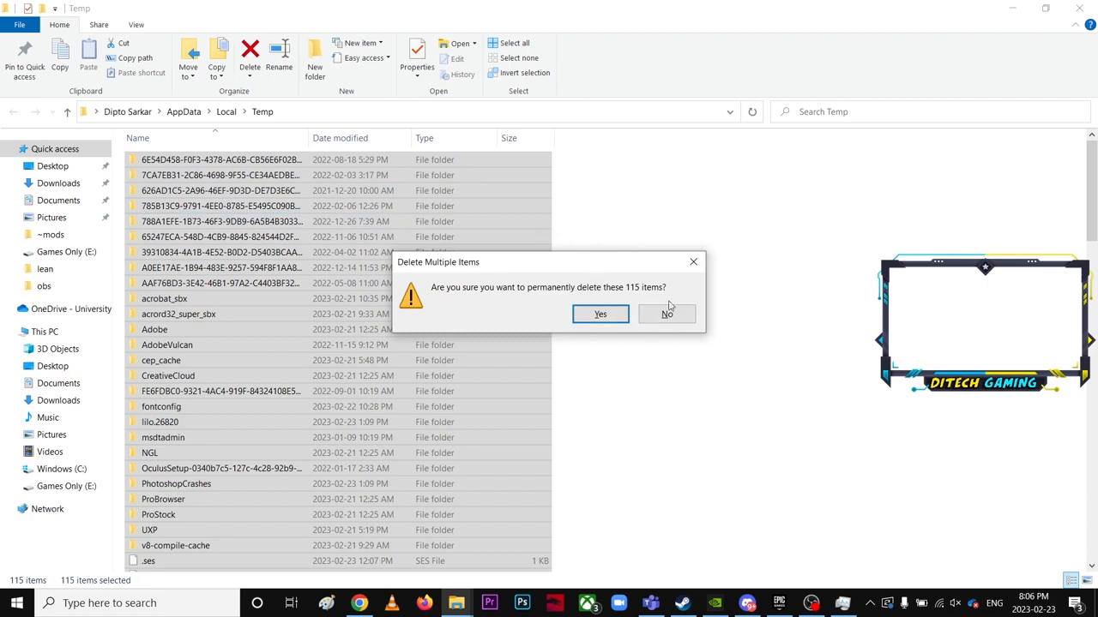
mouse_move(683, 297)
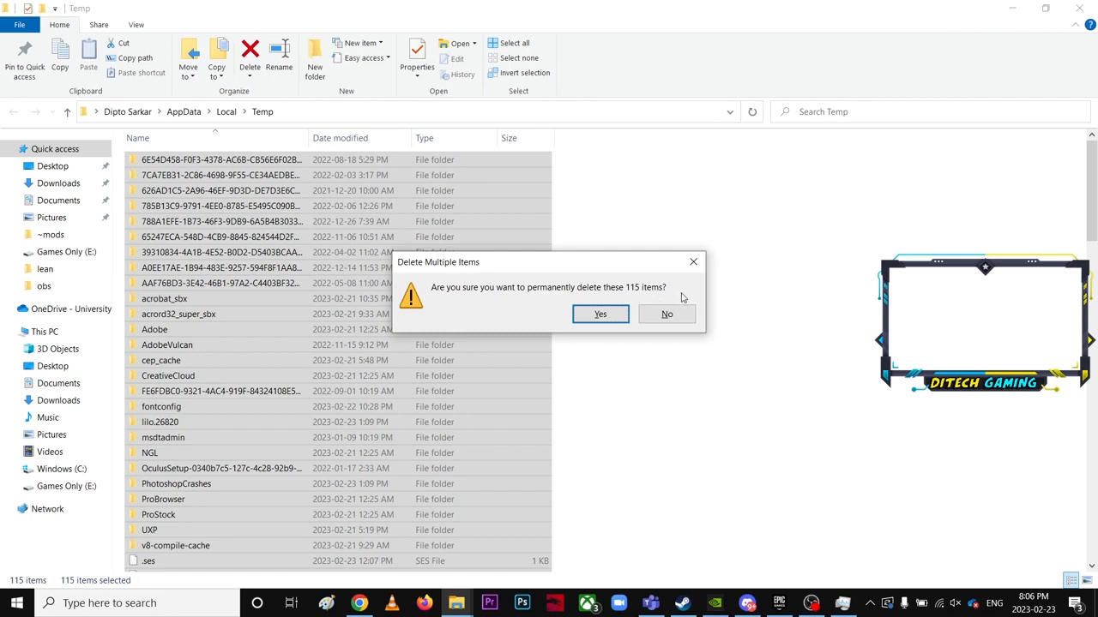
mouse_move(665, 292)
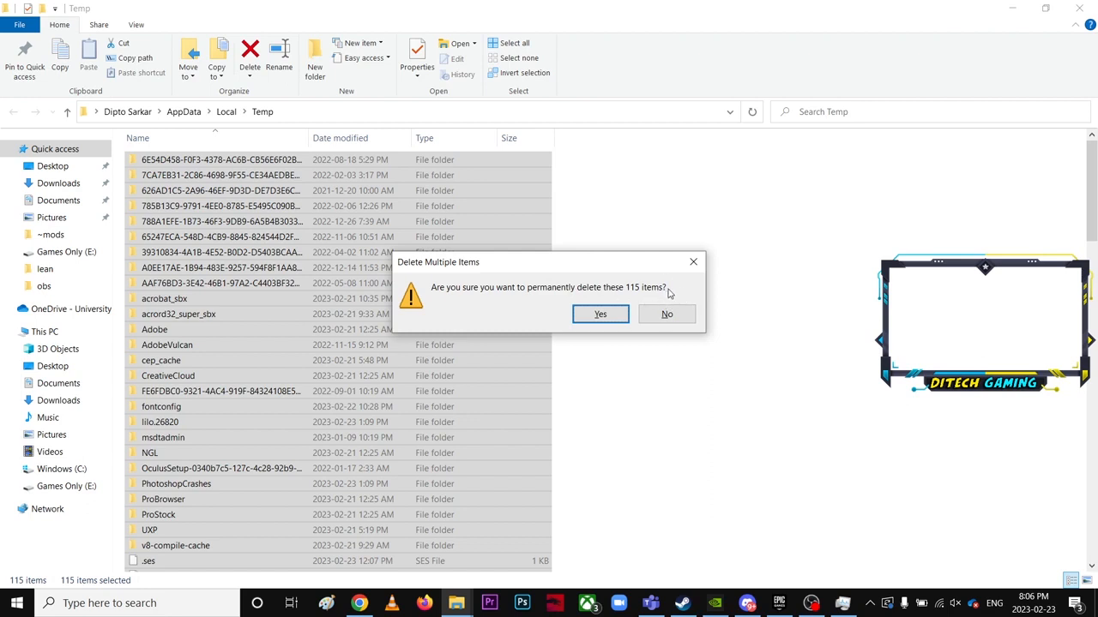
mouse_move(647, 296)
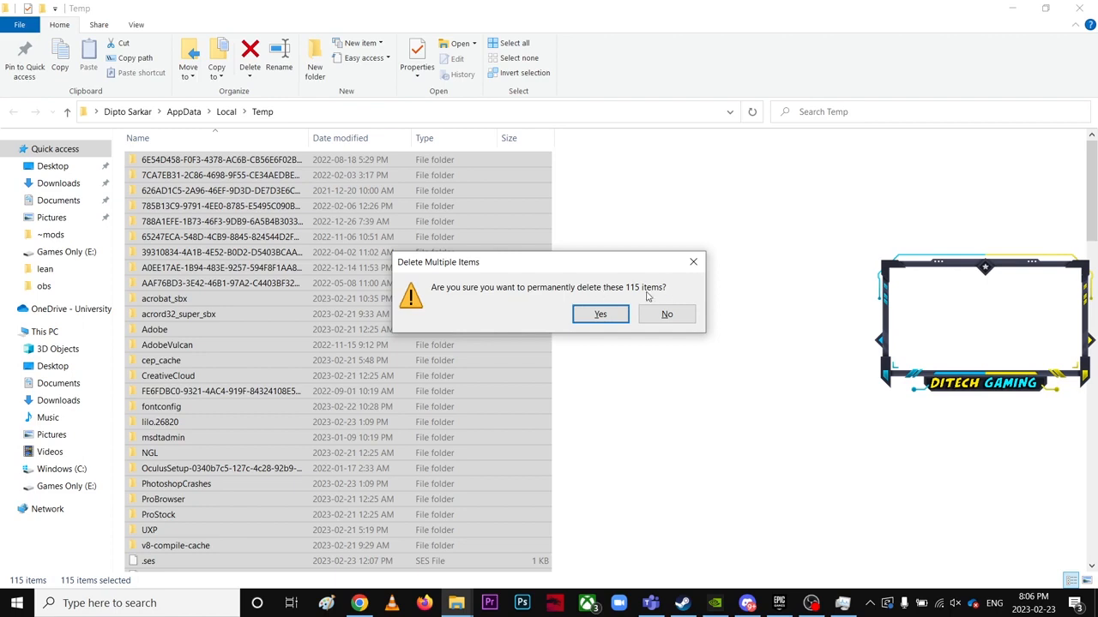
left_click(600, 314)
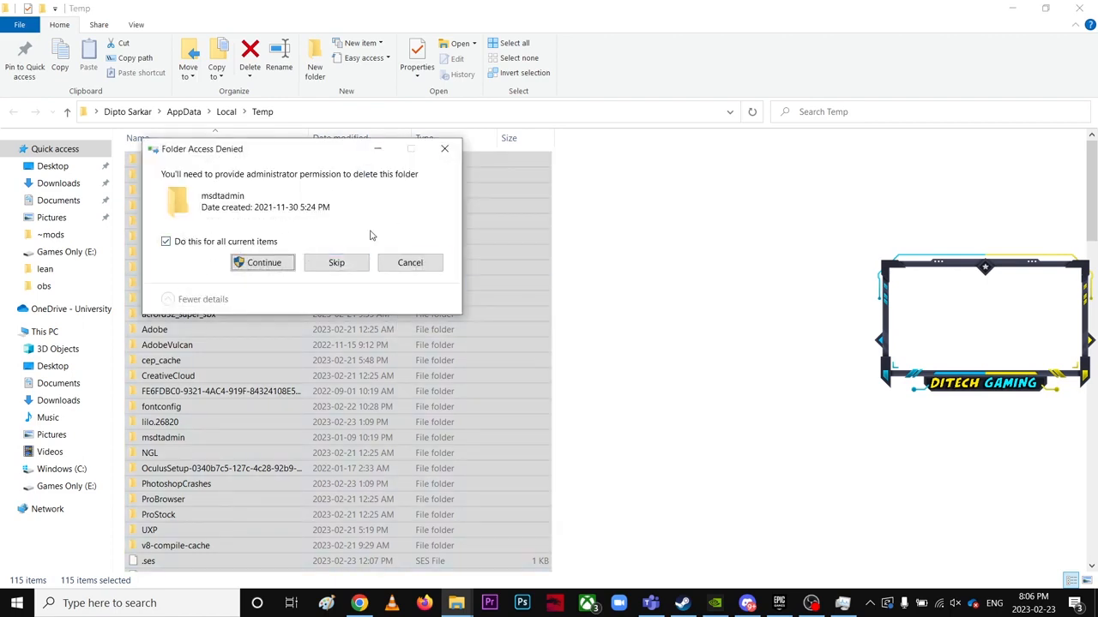
left_click(263, 262)
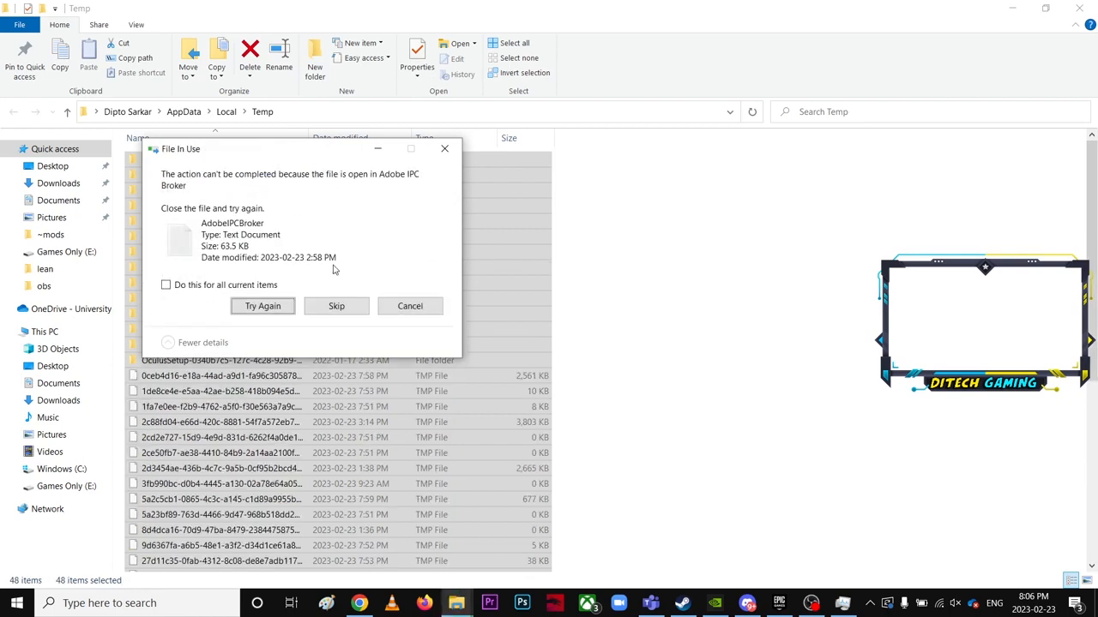
left_click(336, 306)
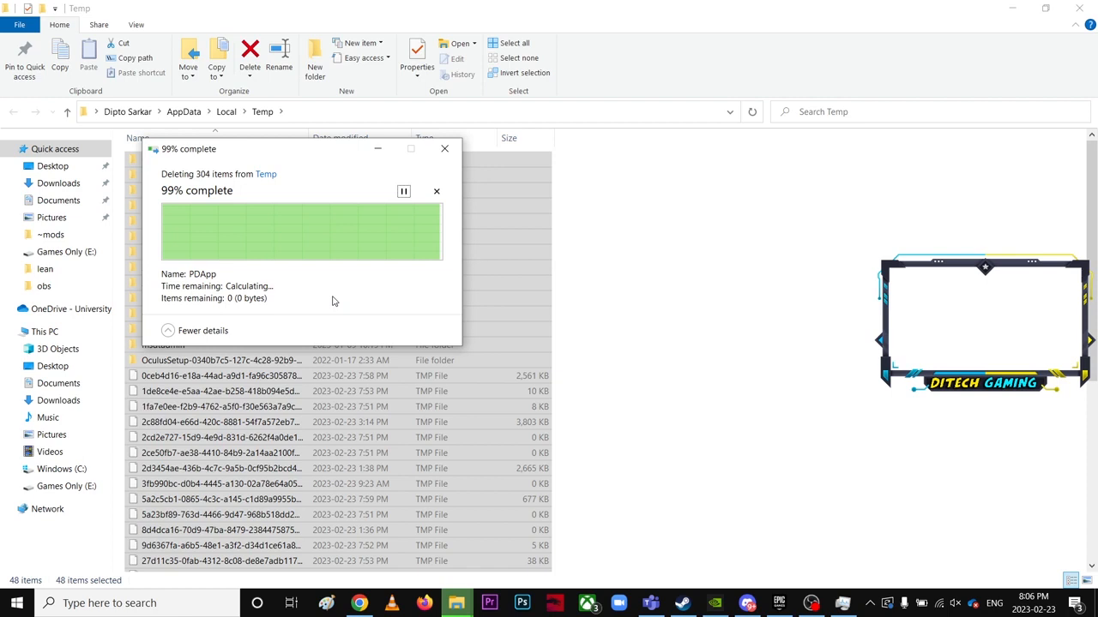
mouse_move(337, 268)
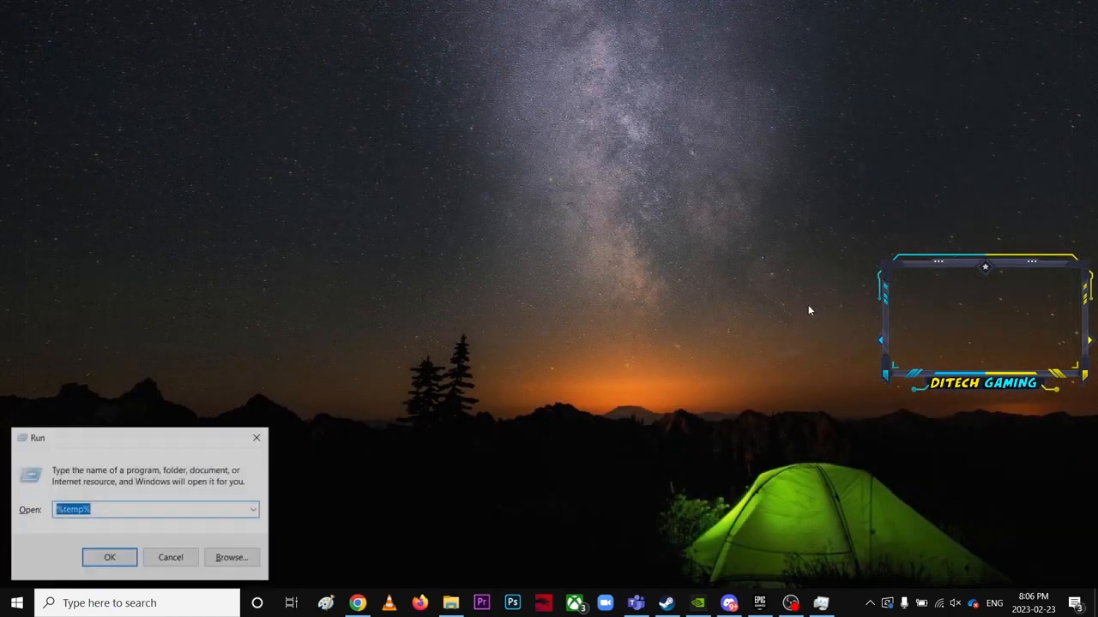
Open the Recent folder and delete all 60 recent-file shortcuts.
type("recent")
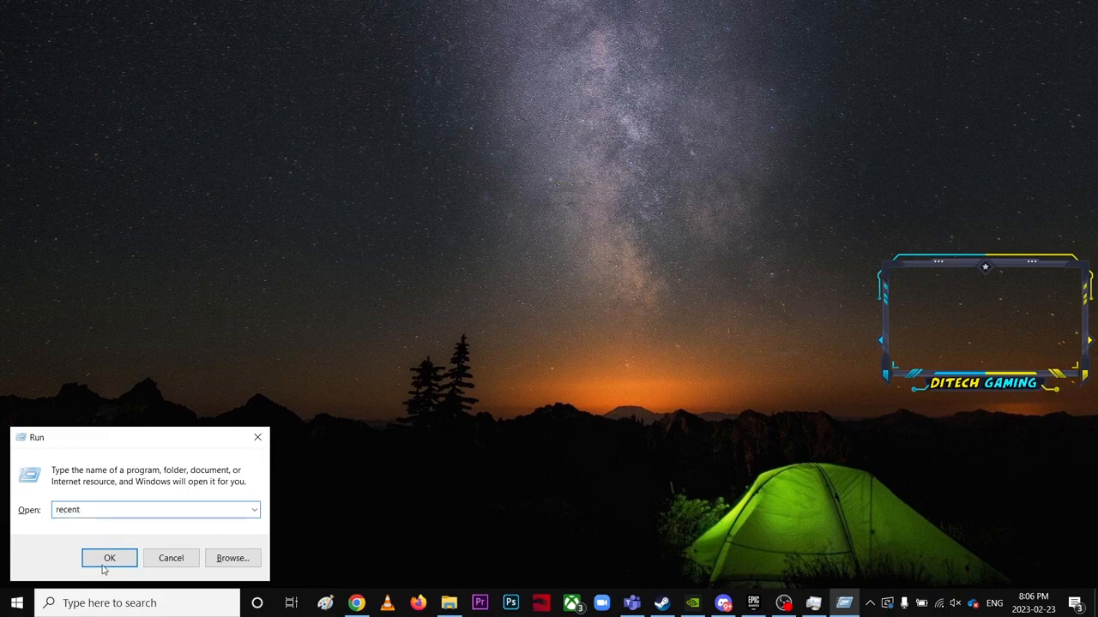
left_click(108, 558)
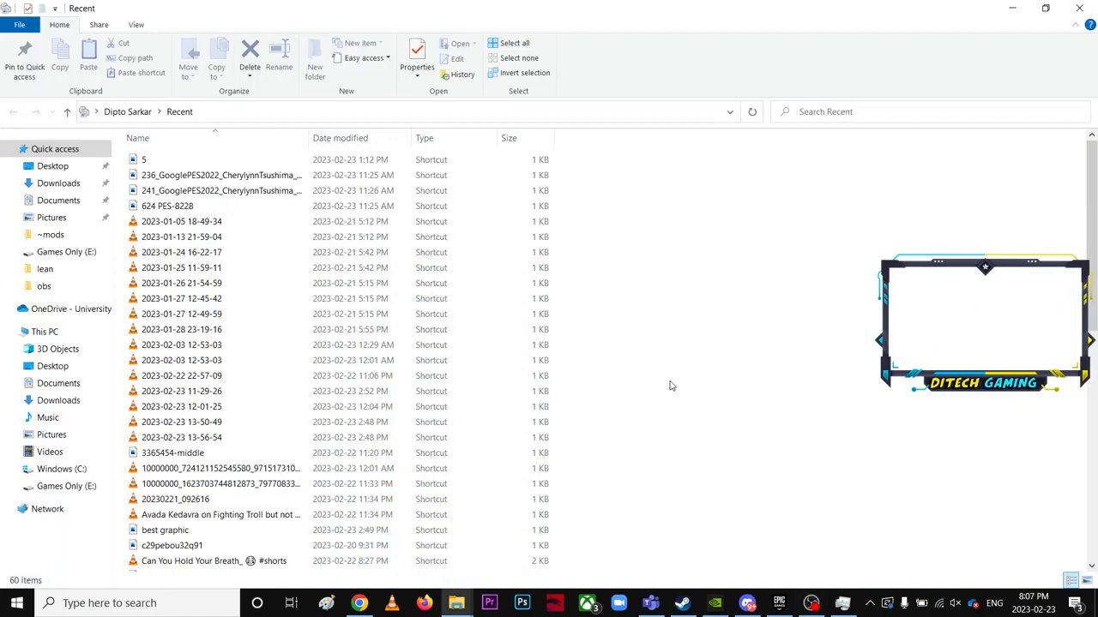
left_click(514, 43)
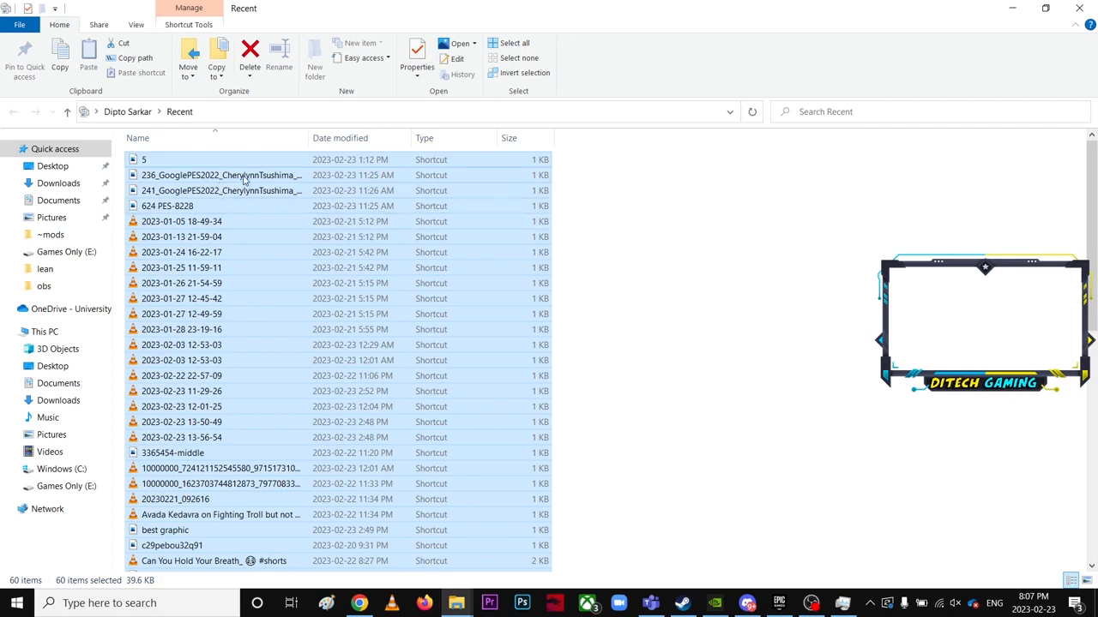
mouse_move(221, 175)
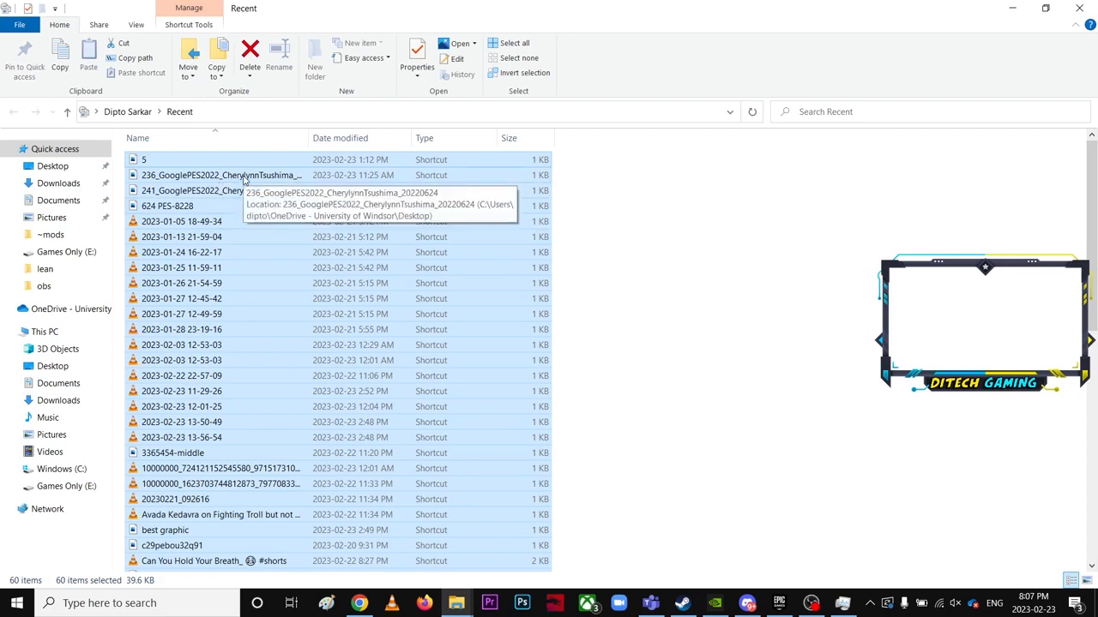
double_click(221, 174)
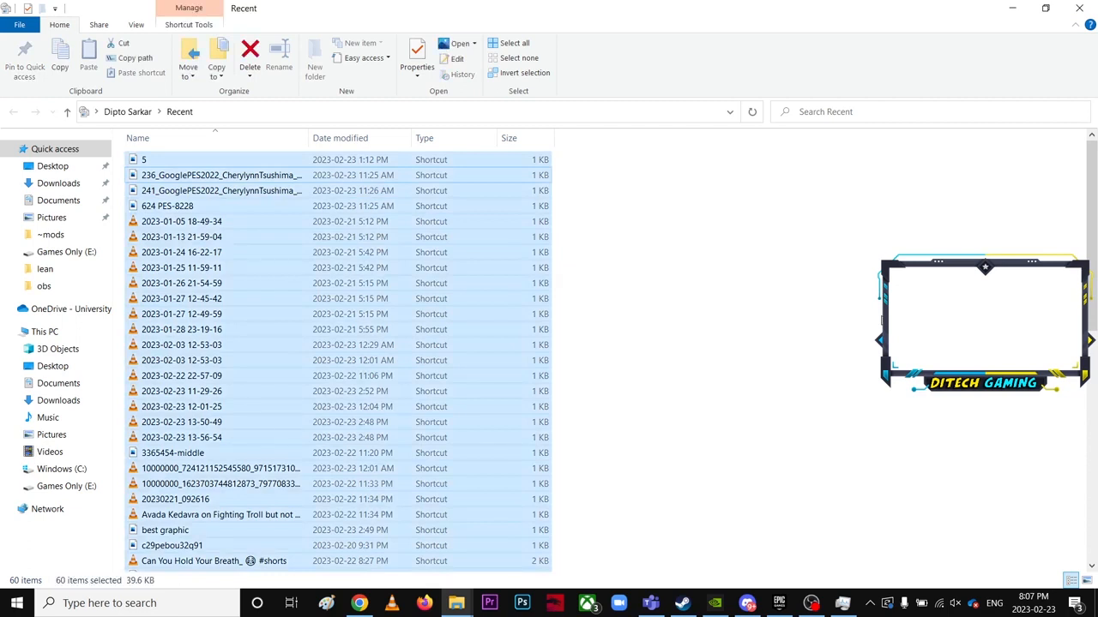
left_click(250, 56)
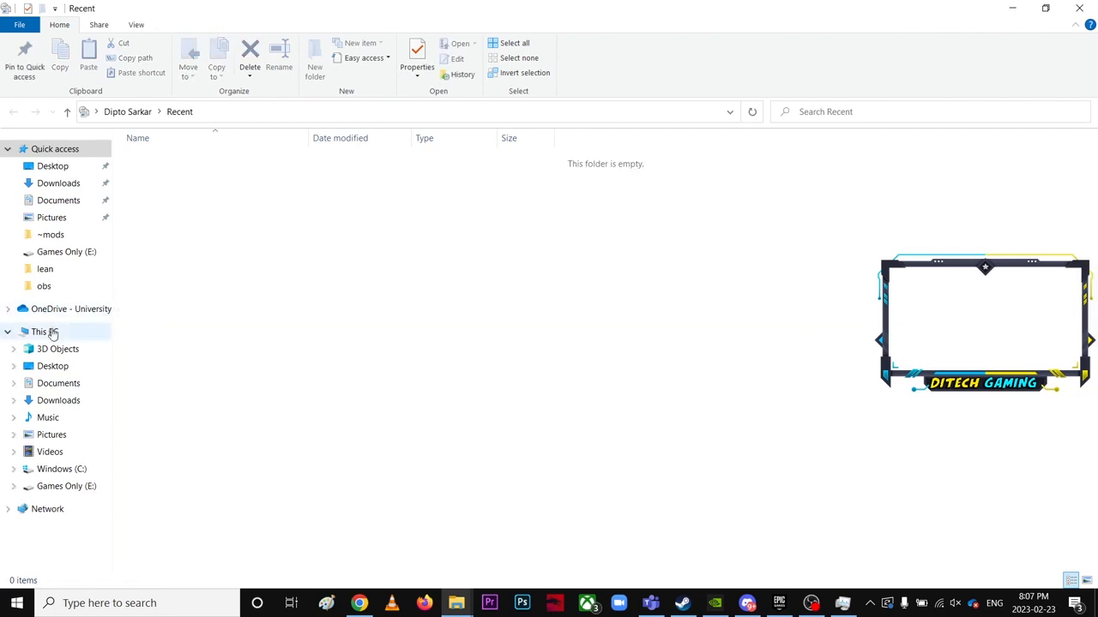
Switch File Explorer to This PC.
left_click(44, 332)
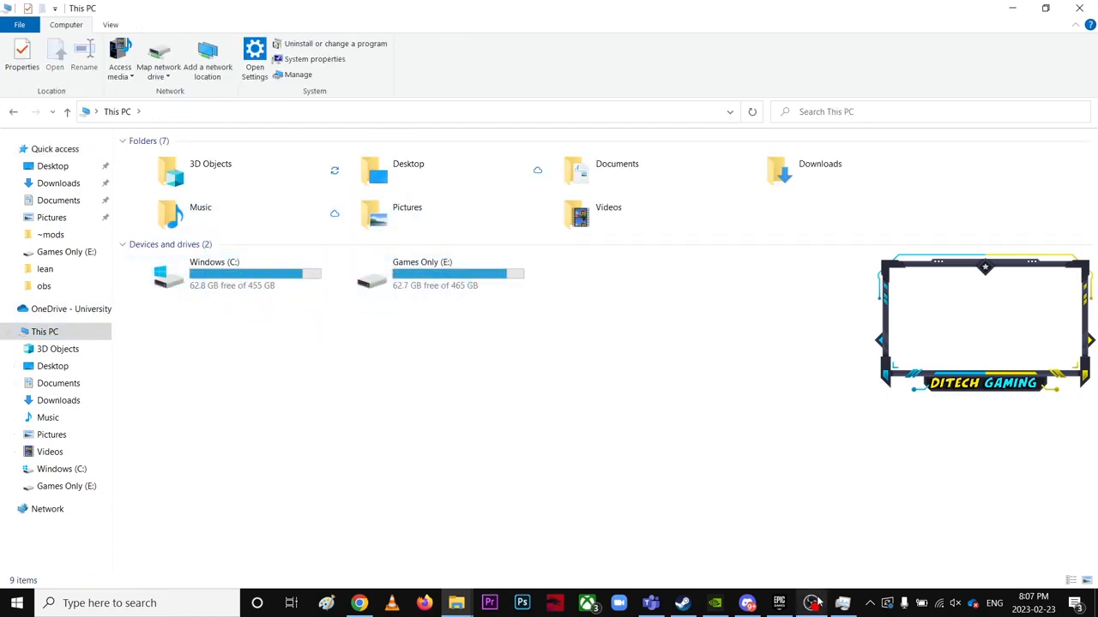
left_click(811, 603)
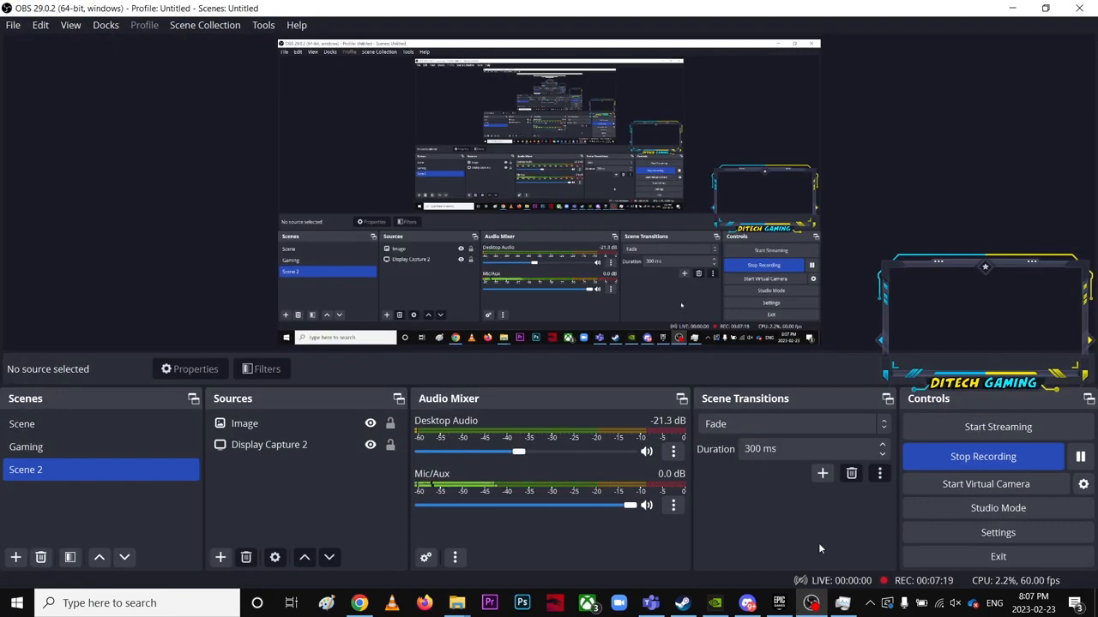
left_click(455, 602)
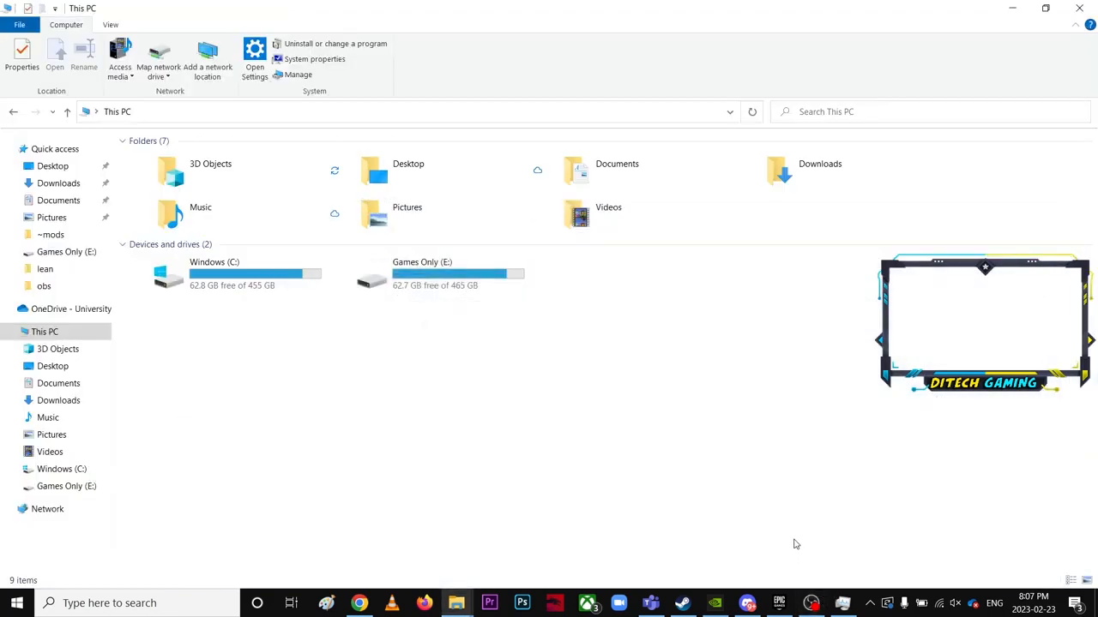